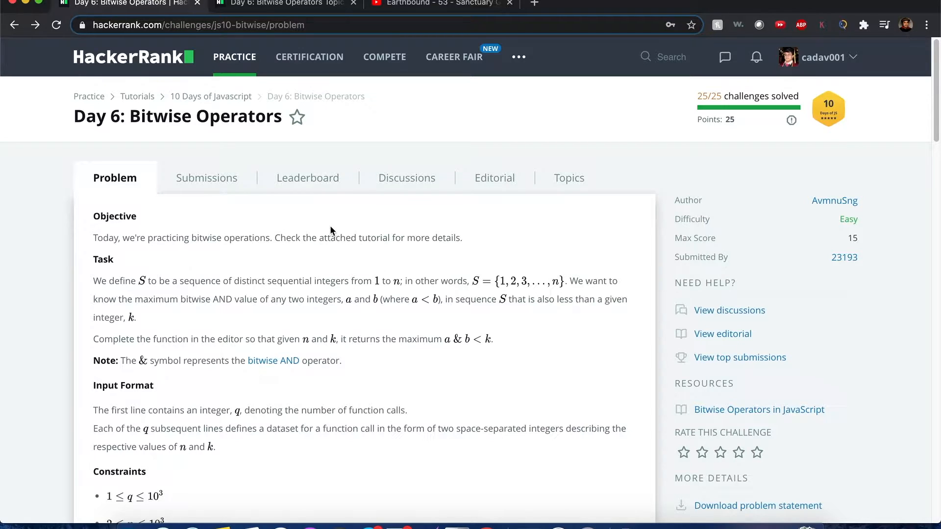
mouse_move(201, 106)
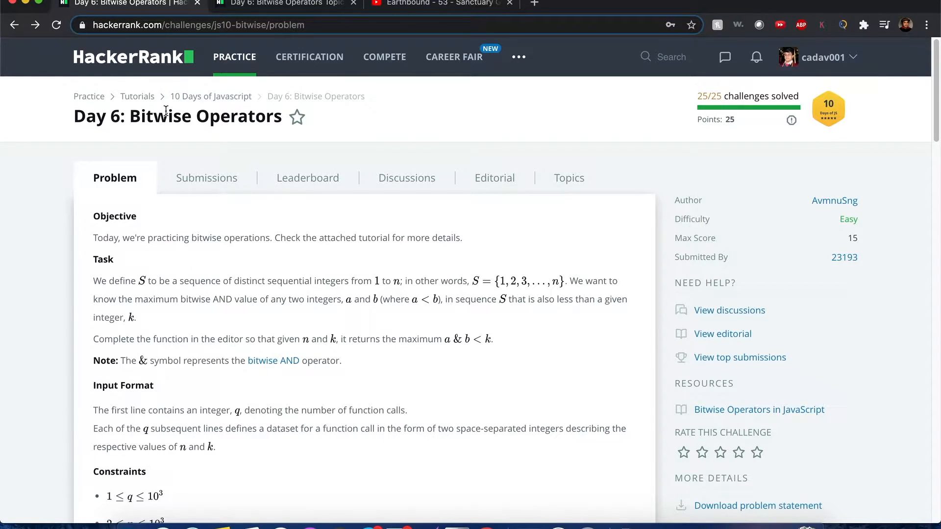
Highlight 'Bitwise Operators', 'maximum' and 'AND', then scroll to the constraints and samples.
double_click(204, 116)
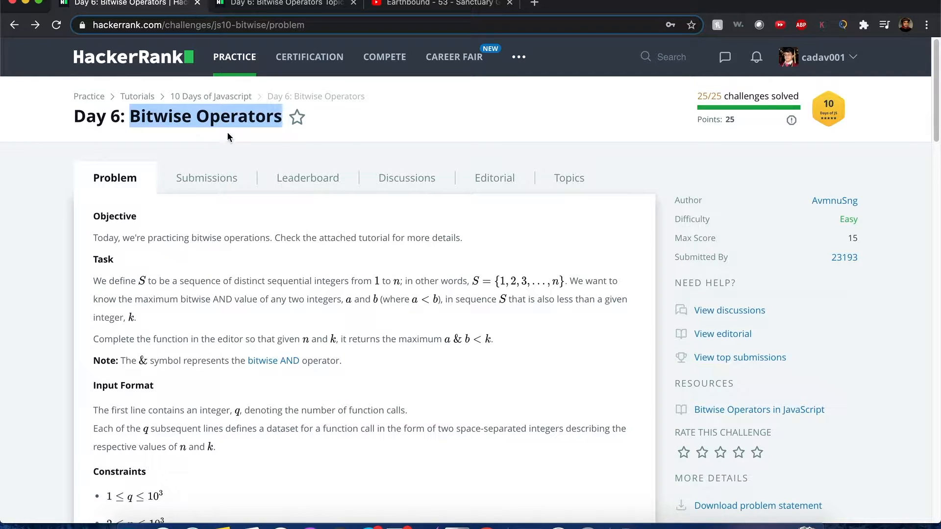
mouse_move(395, 293)
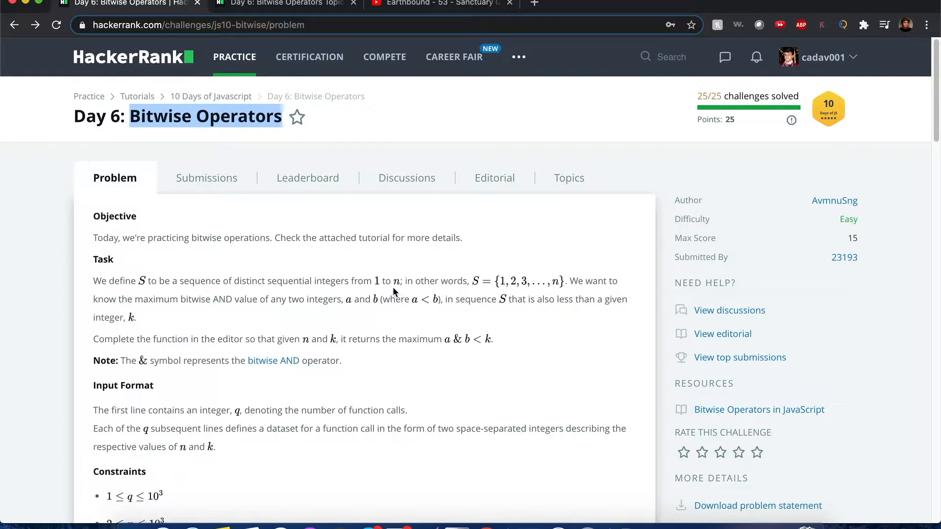
mouse_move(147, 285)
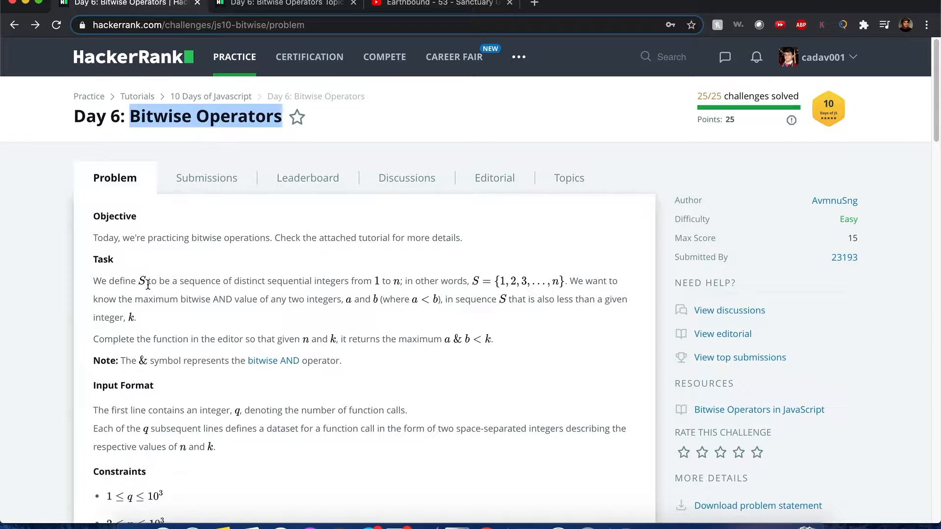
mouse_move(298, 294)
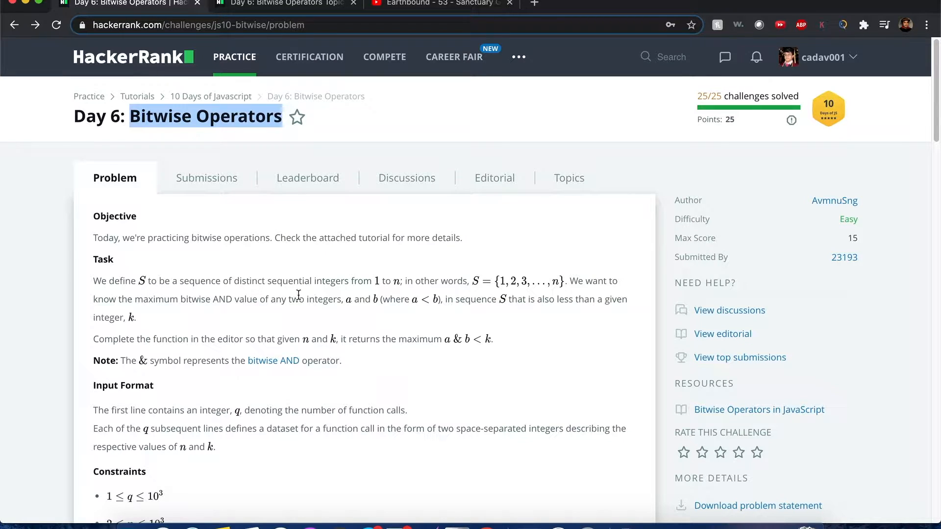
mouse_move(378, 289)
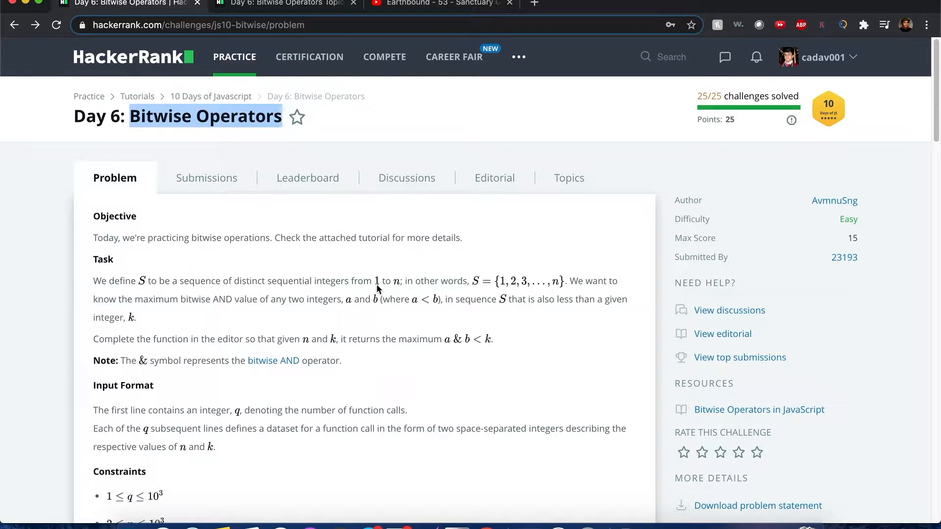
mouse_move(624, 289)
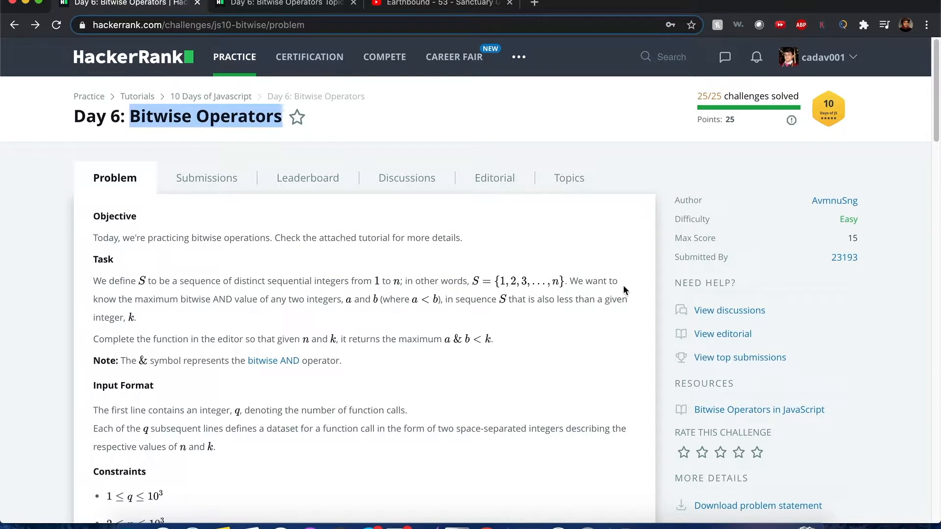
double_click(155, 298)
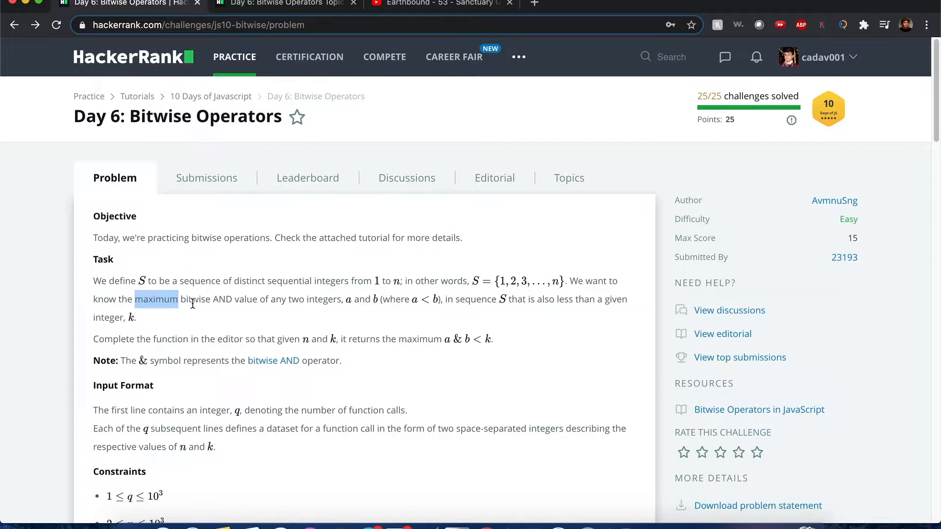
double_click(222, 299)
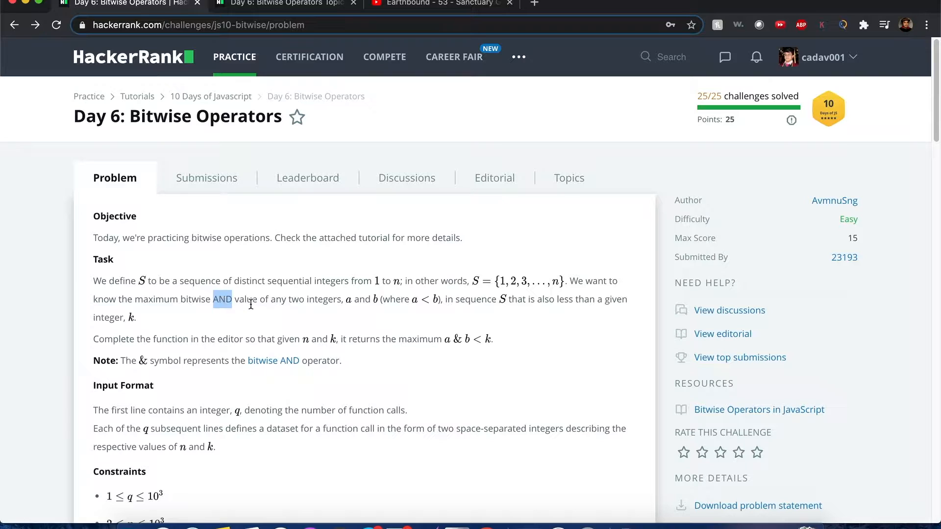
mouse_move(305, 303)
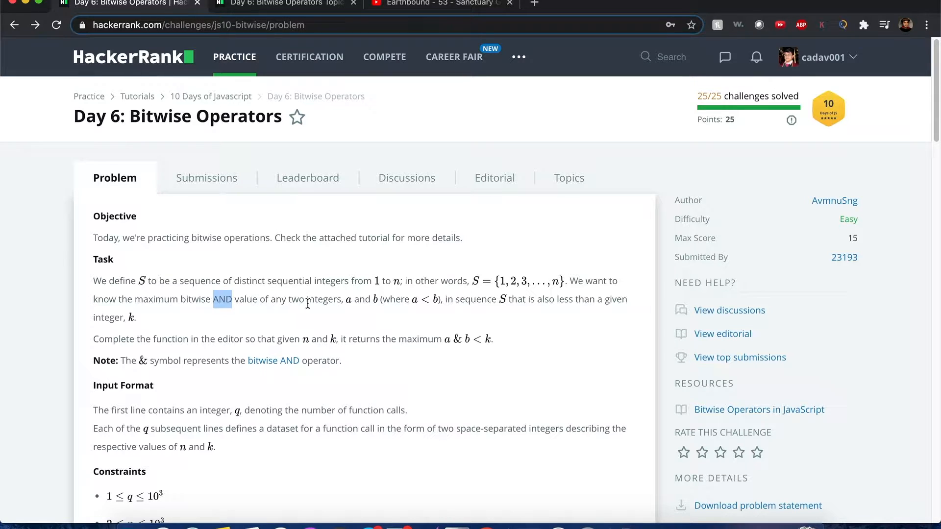
mouse_move(422, 313)
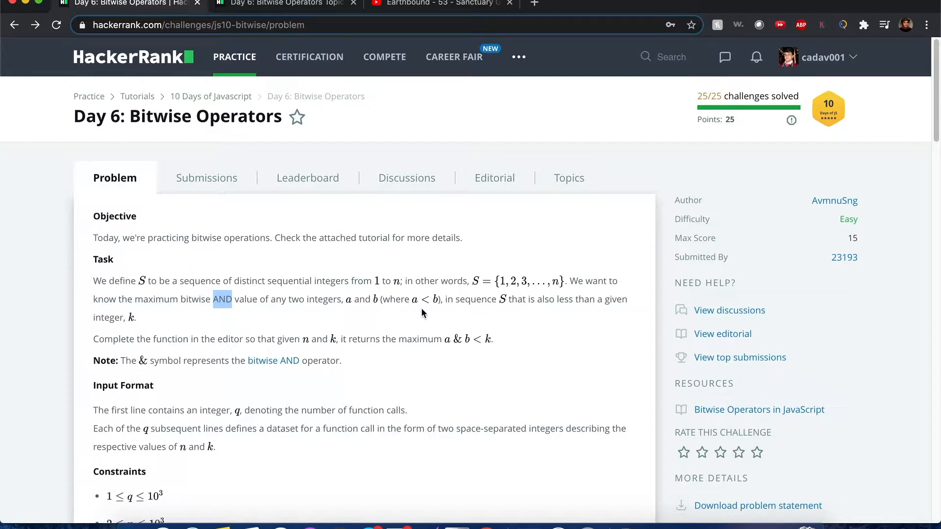
mouse_move(486, 311)
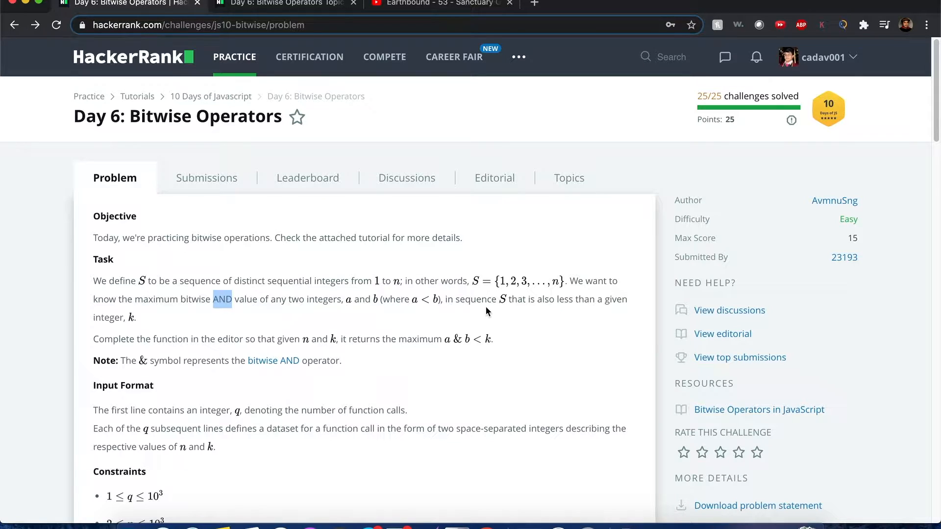
mouse_move(506, 310)
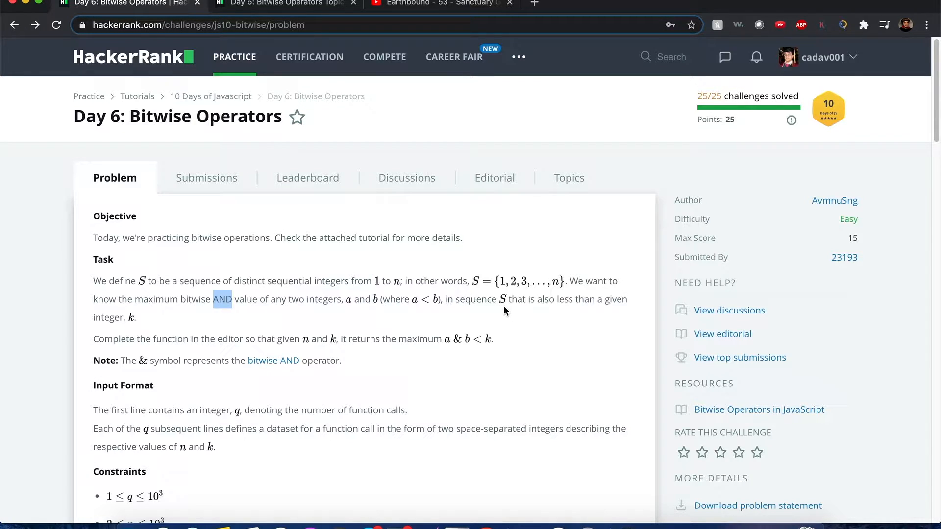
mouse_move(150, 342)
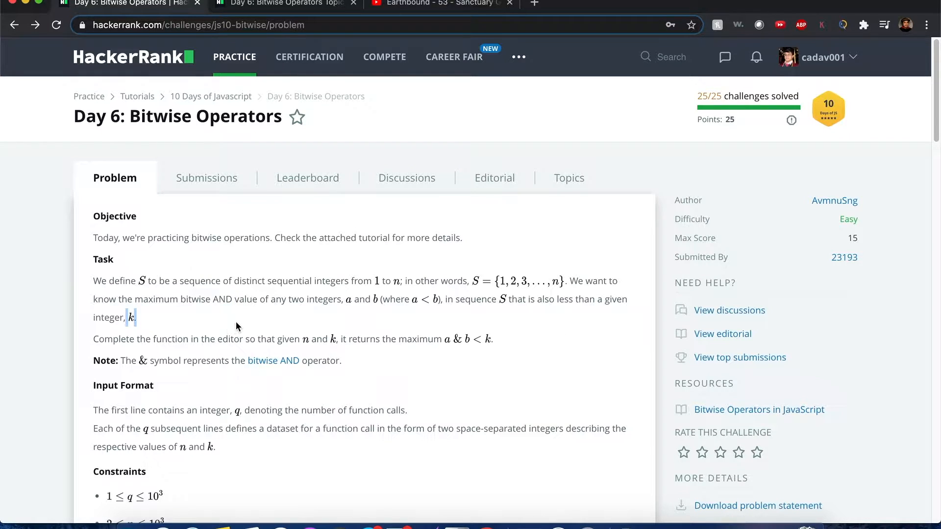
mouse_move(266, 323)
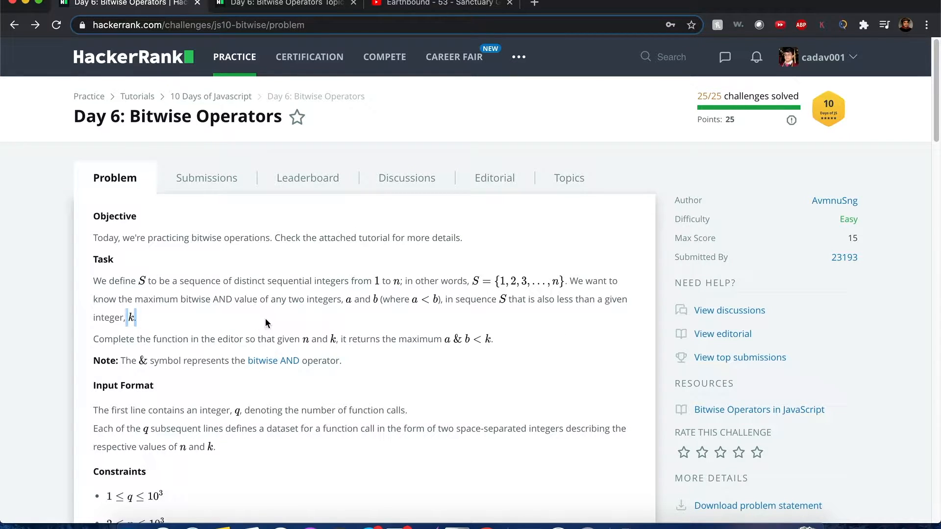
mouse_move(228, 356)
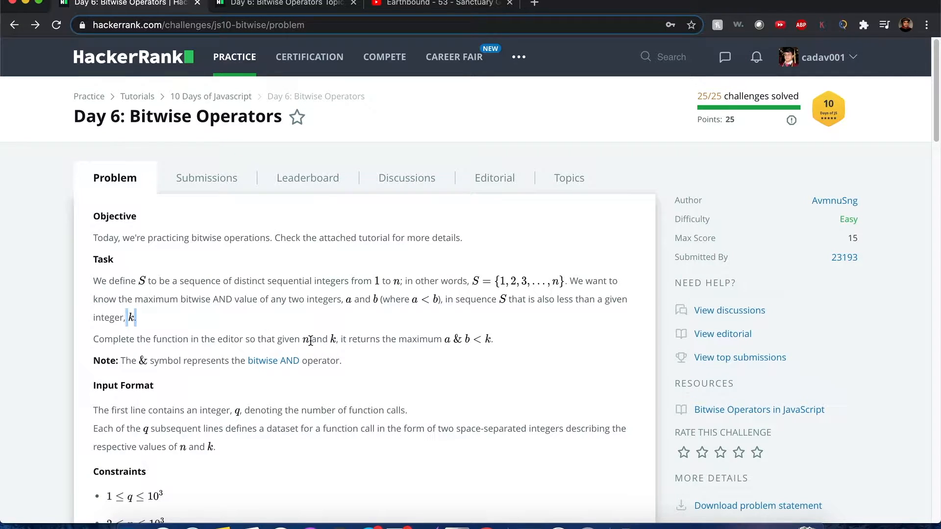
mouse_move(401, 339)
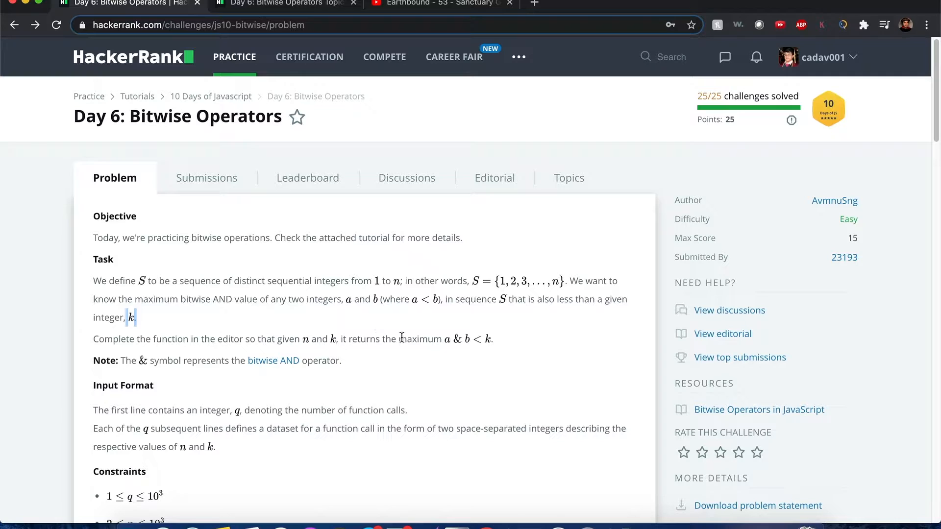
mouse_move(511, 354)
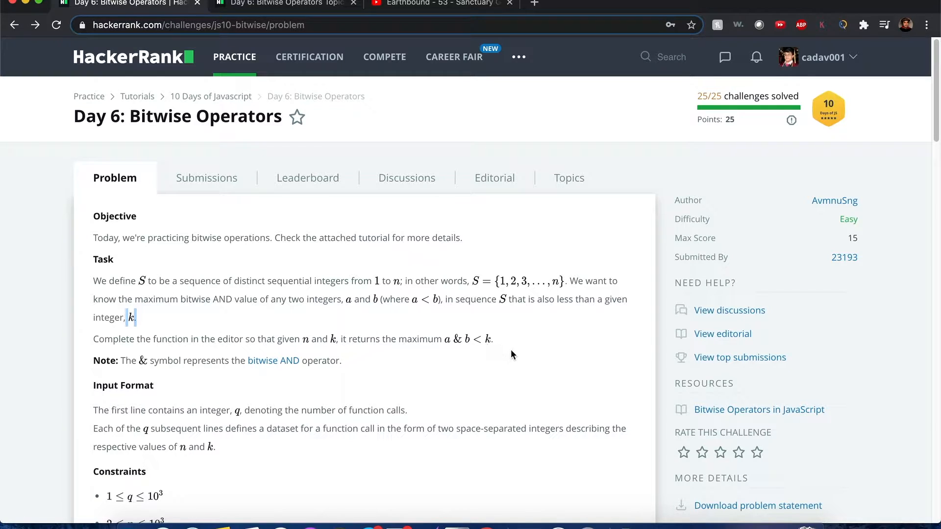
scroll("down", 3)
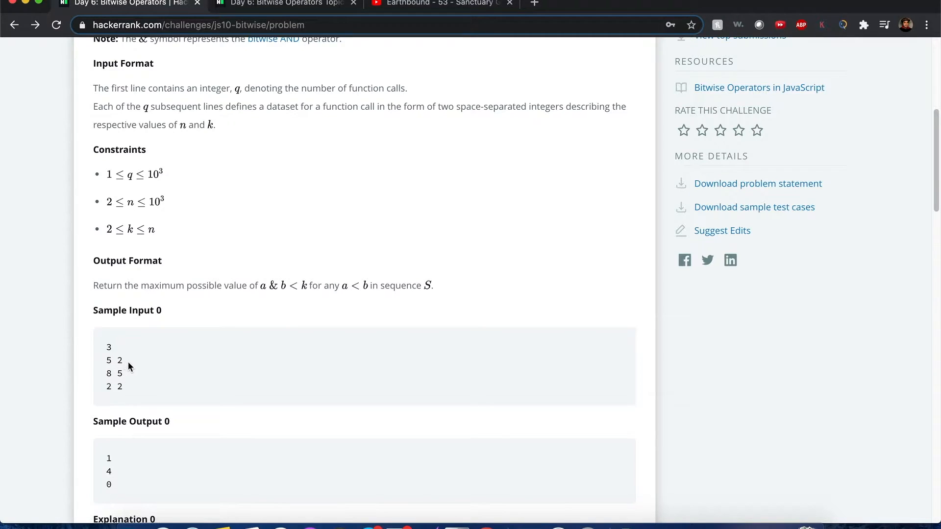
mouse_move(123, 369)
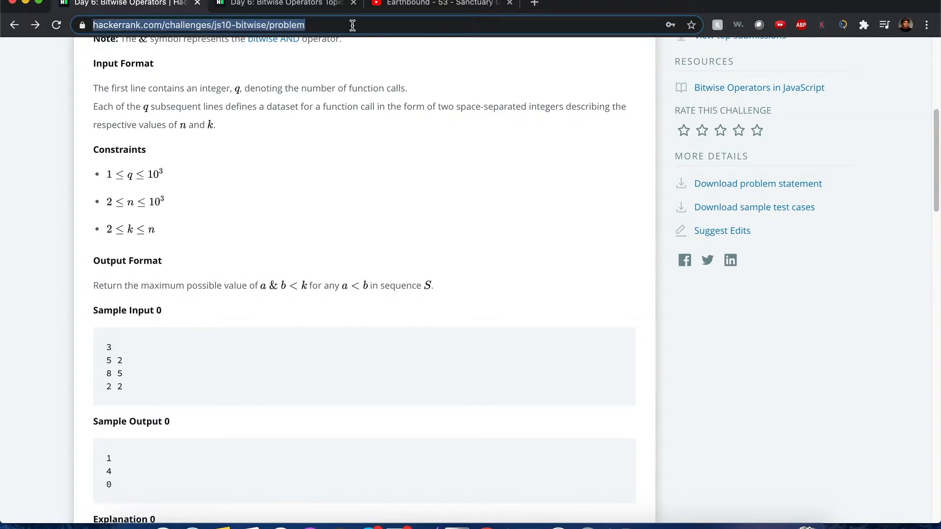
Jot down the sample sequence 1 2 3 4 5 and scroll back to the task.
type("1 2 3 4 5")
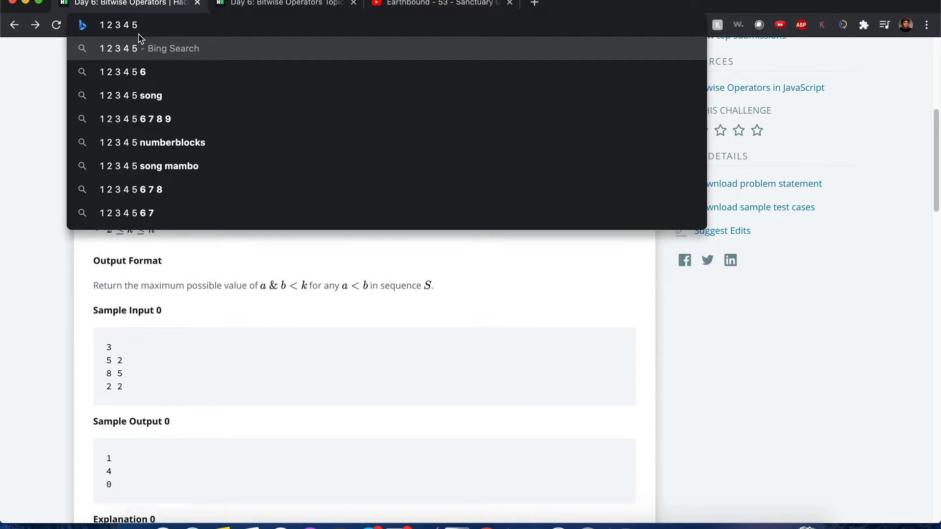
mouse_move(139, 162)
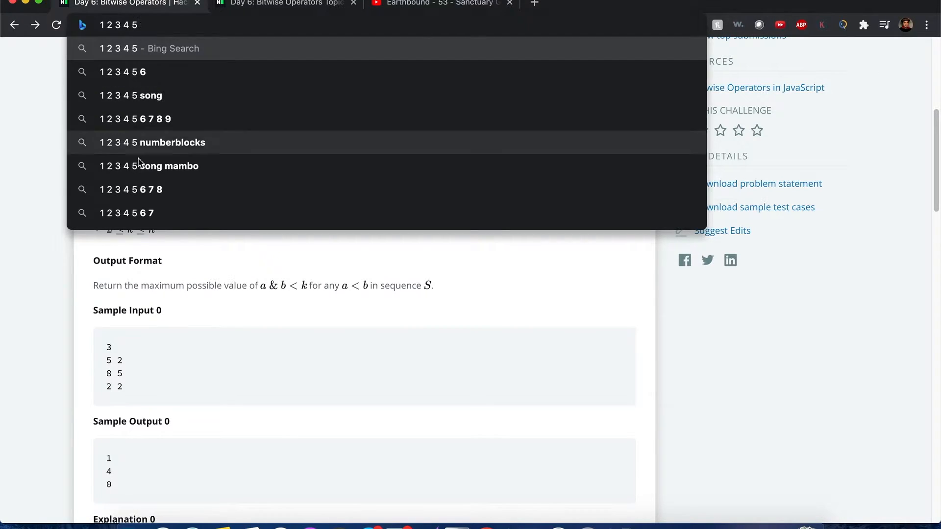
mouse_move(270, 254)
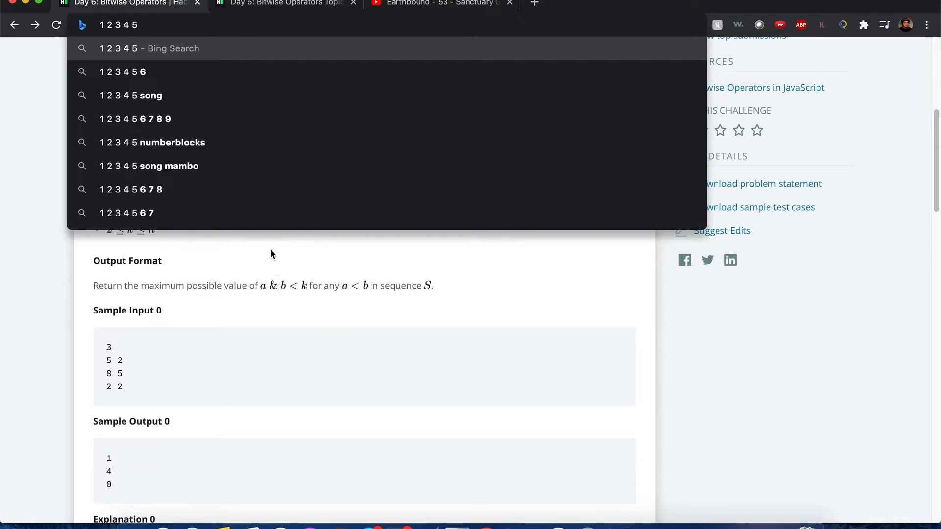
mouse_move(265, 213)
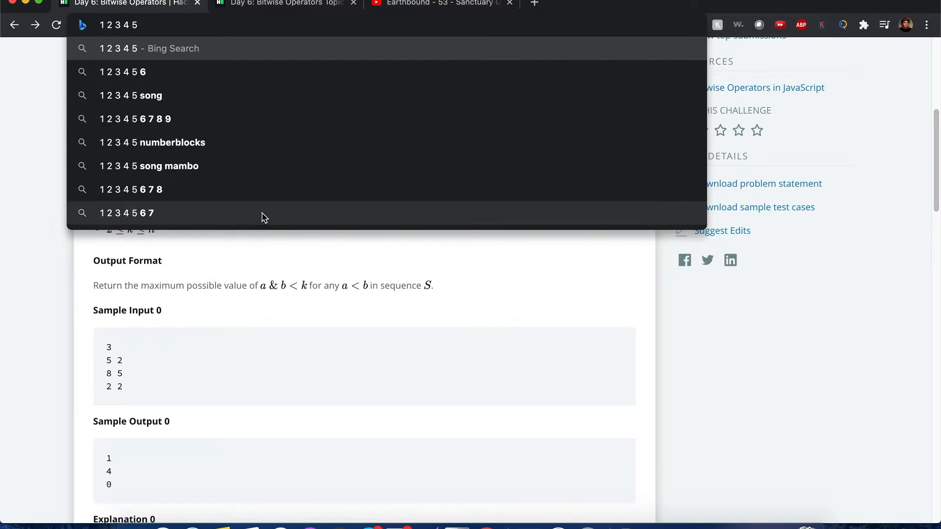
mouse_move(307, 291)
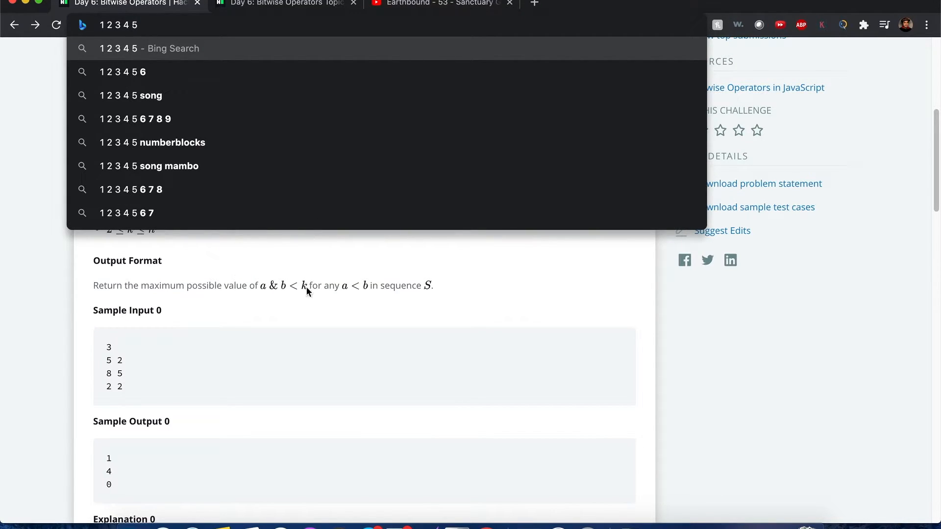
mouse_move(300, 326)
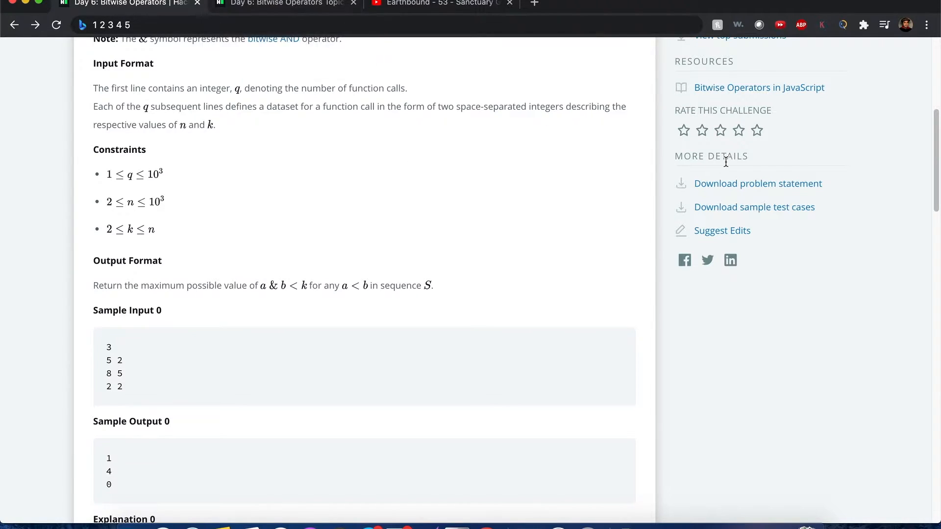
scroll("up", 3)
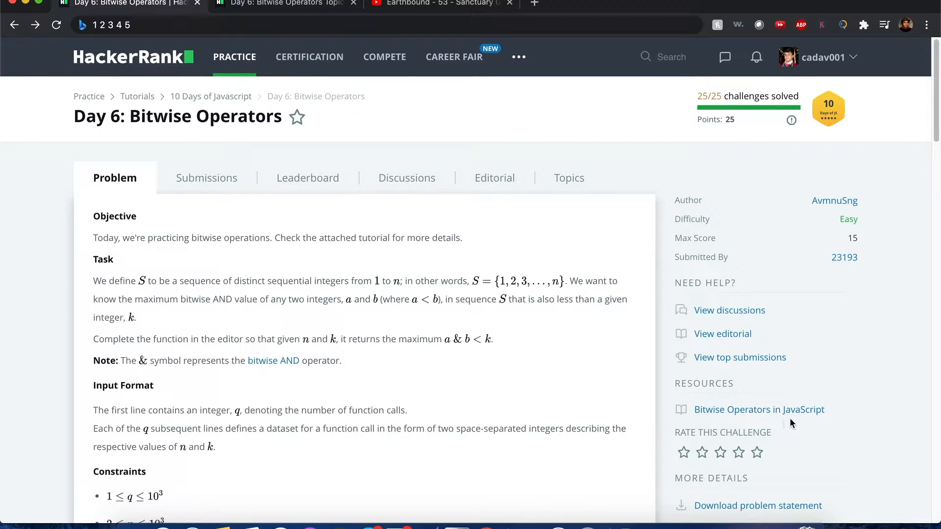
mouse_move(596, 187)
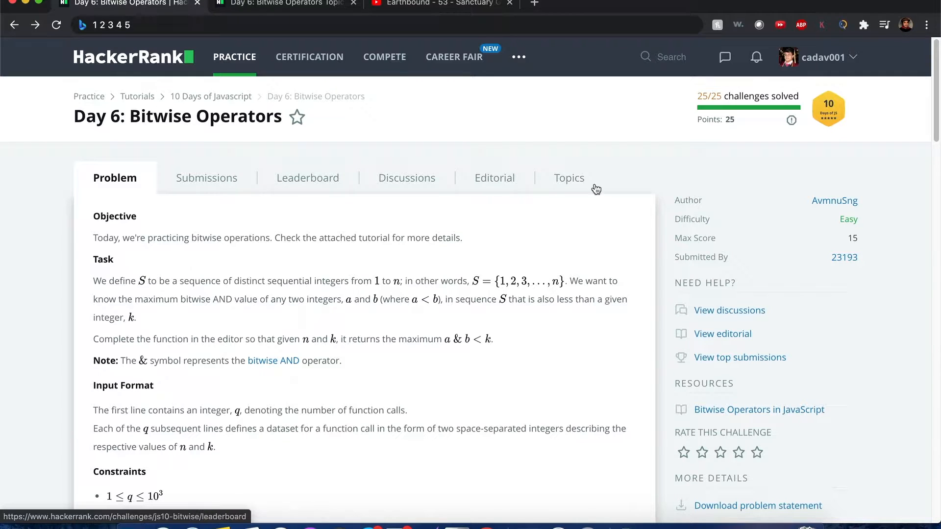
Review the tutorial's decimal-to-binary conversion examples, then mark 'AND' in the task statement.
left_click(285, 4)
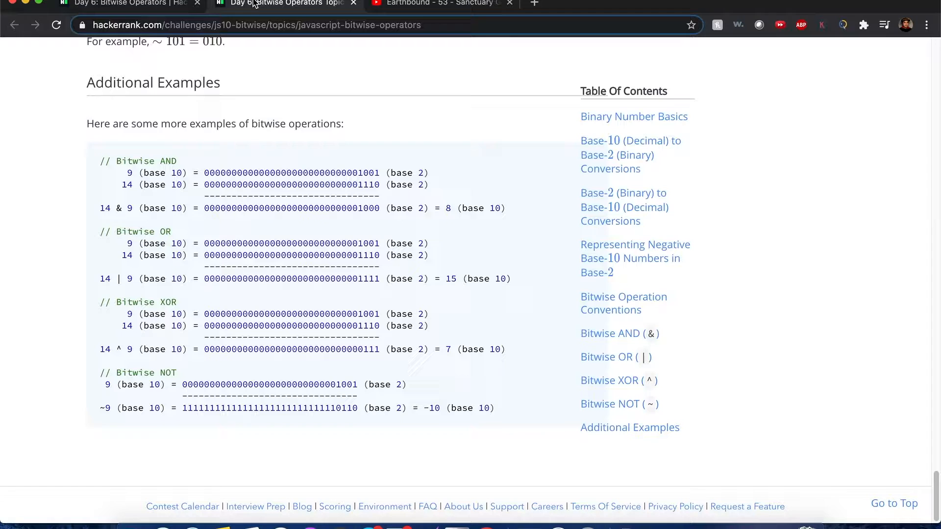
scroll("up", 3)
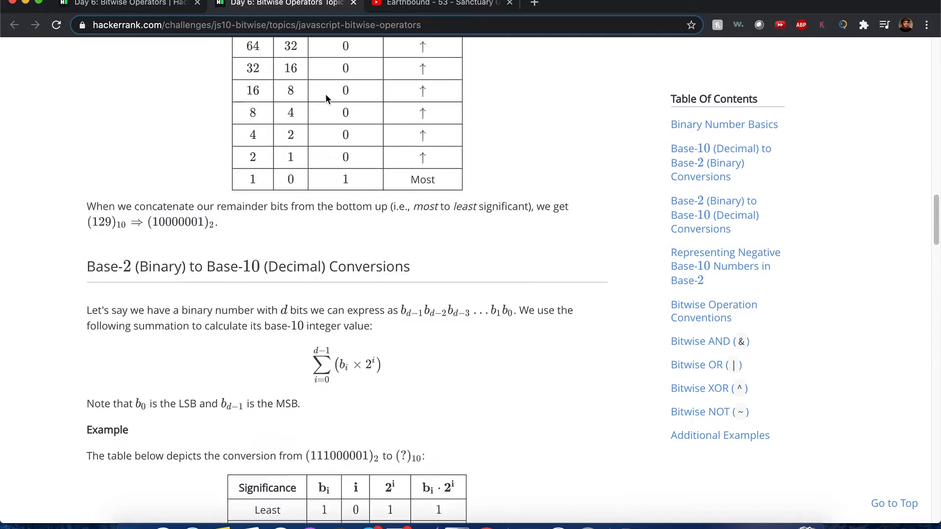
scroll("up", 3)
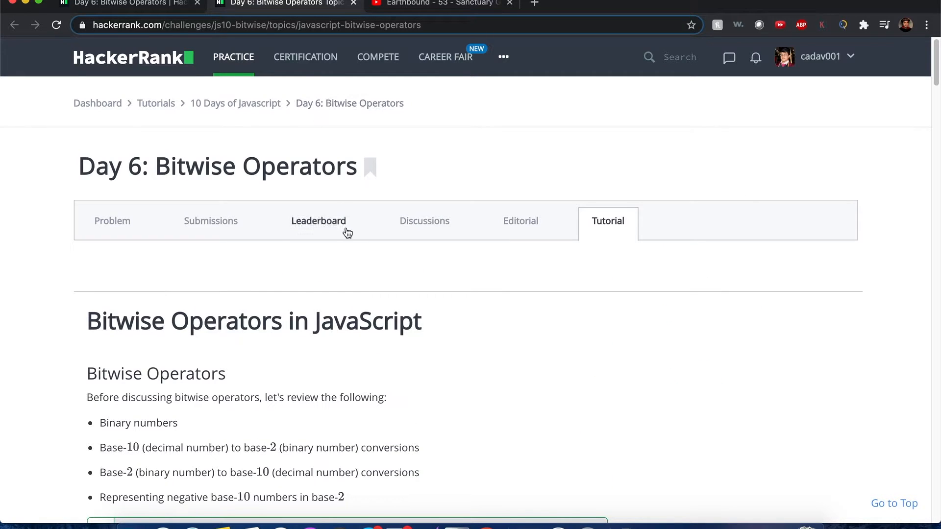
mouse_move(319, 228)
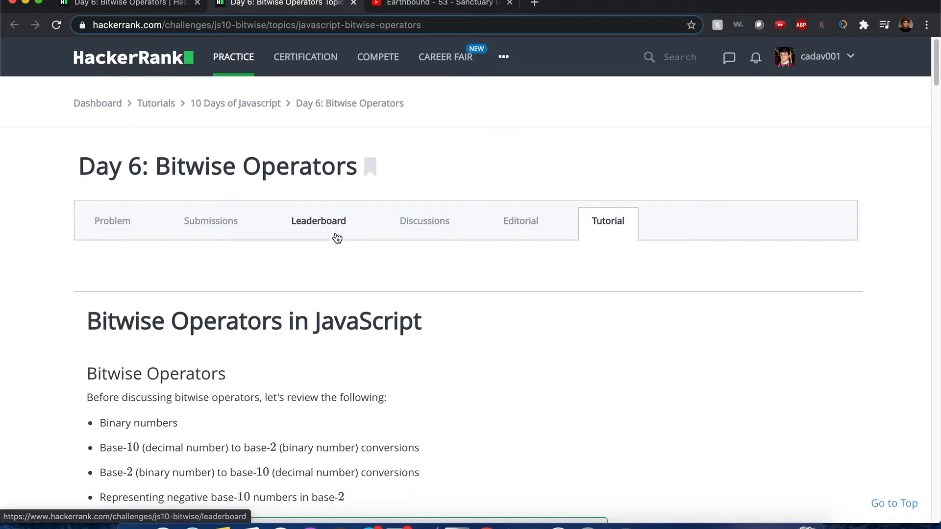
scroll("down", 3)
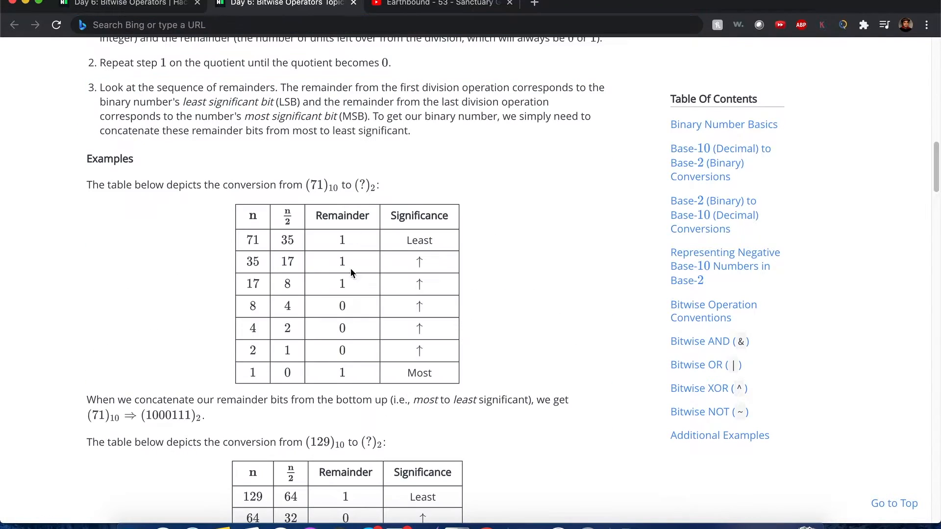
mouse_move(339, 163)
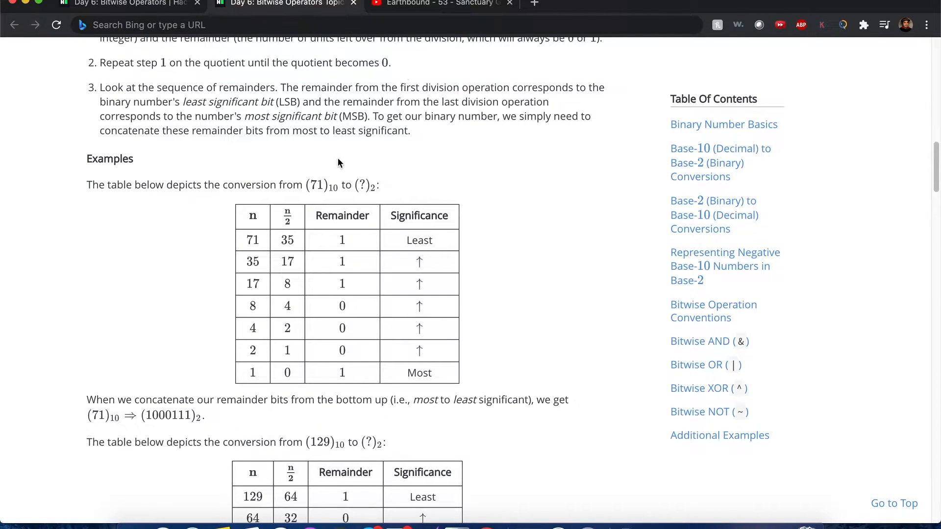
mouse_move(339, 231)
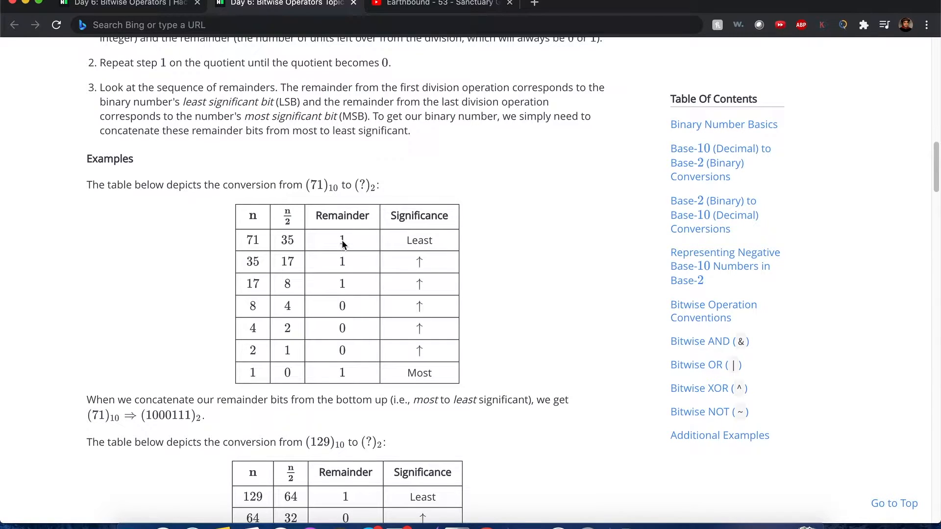
mouse_move(350, 386)
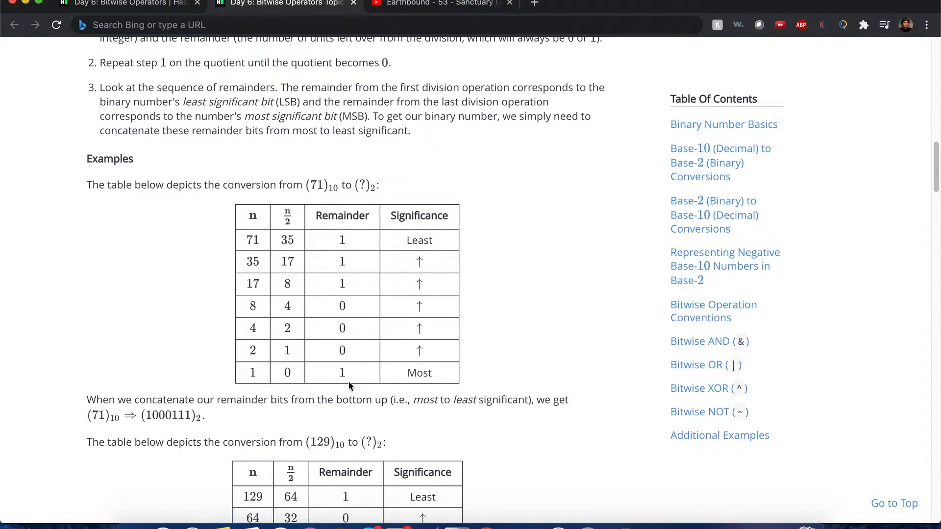
mouse_move(410, 118)
type("1000")
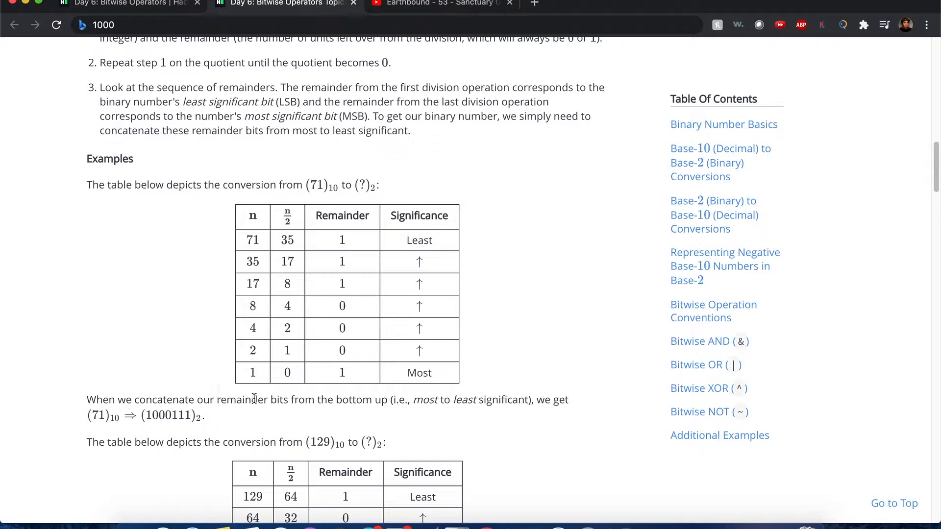
scroll("down", 3)
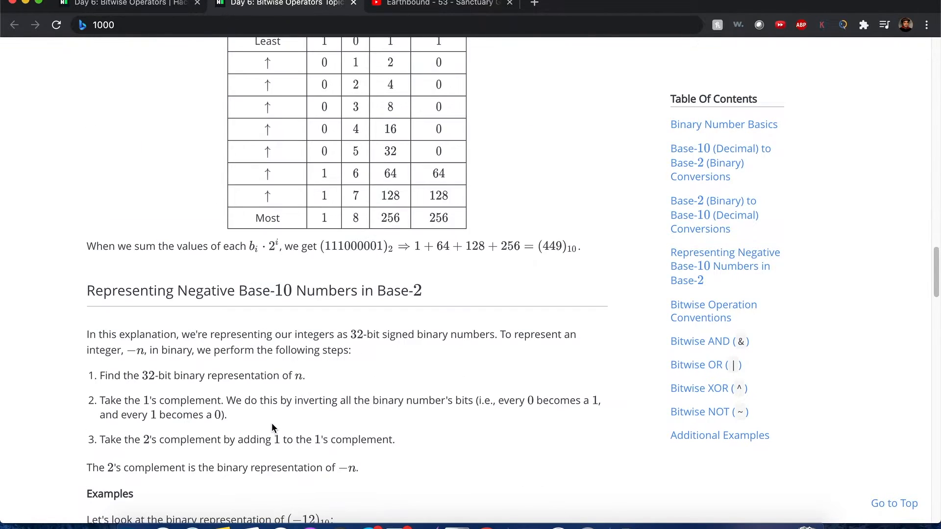
left_click(126, 4)
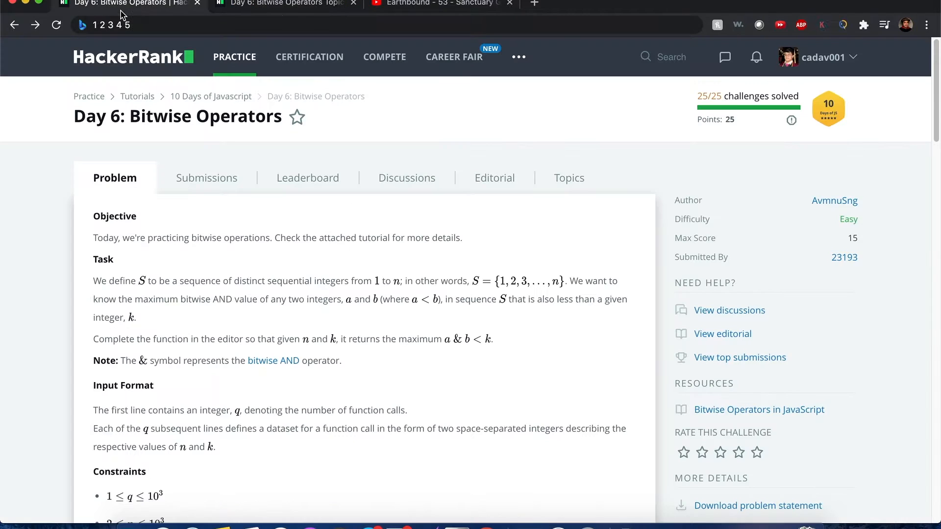
double_click(221, 299)
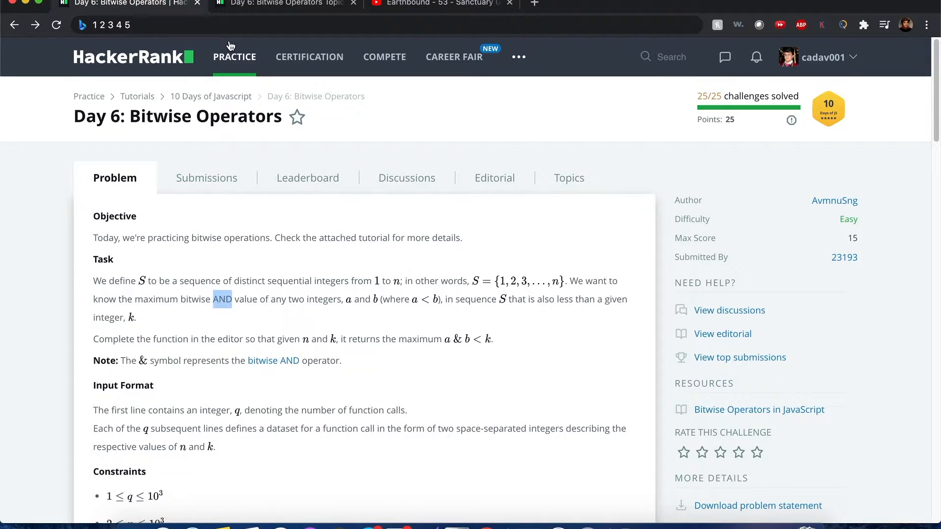
Return to the tutorial's Bitwise AND truth table showing 101 & 110 = 100.
left_click(282, 4)
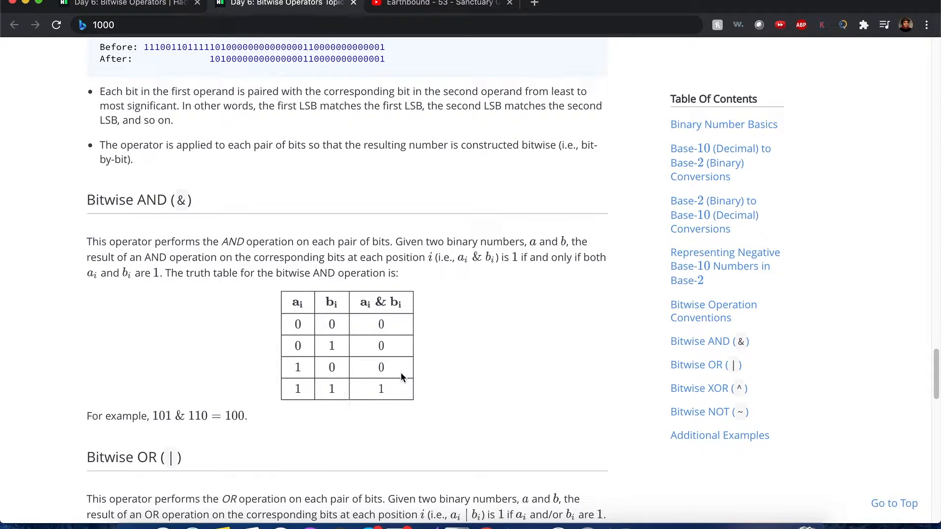
mouse_move(336, 389)
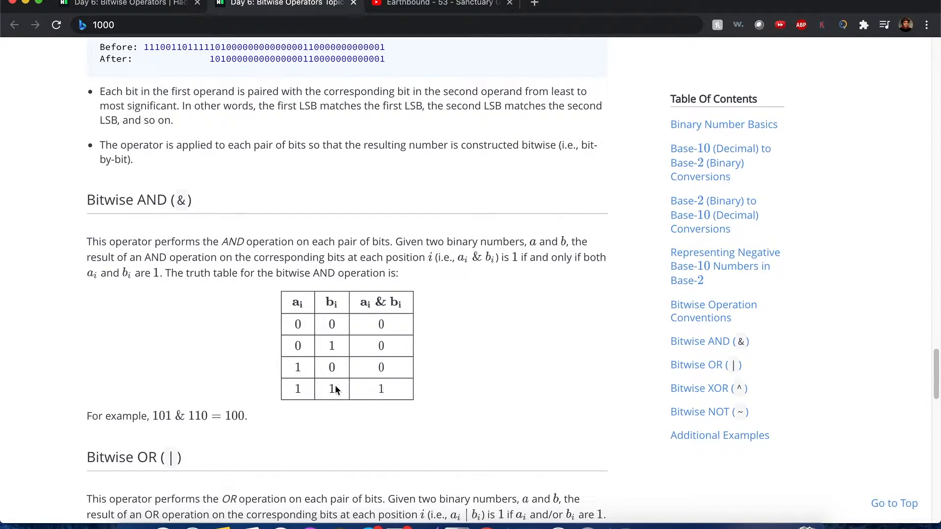
mouse_move(350, 374)
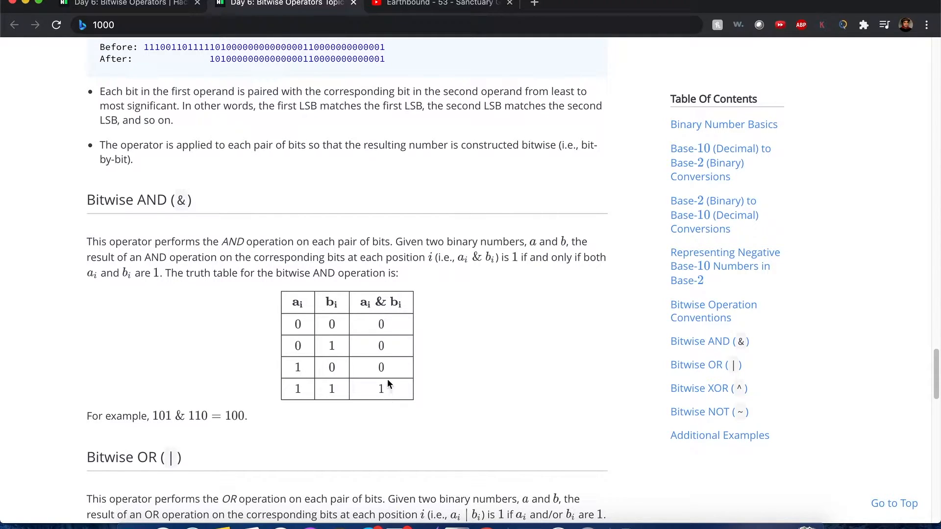
mouse_move(332, 351)
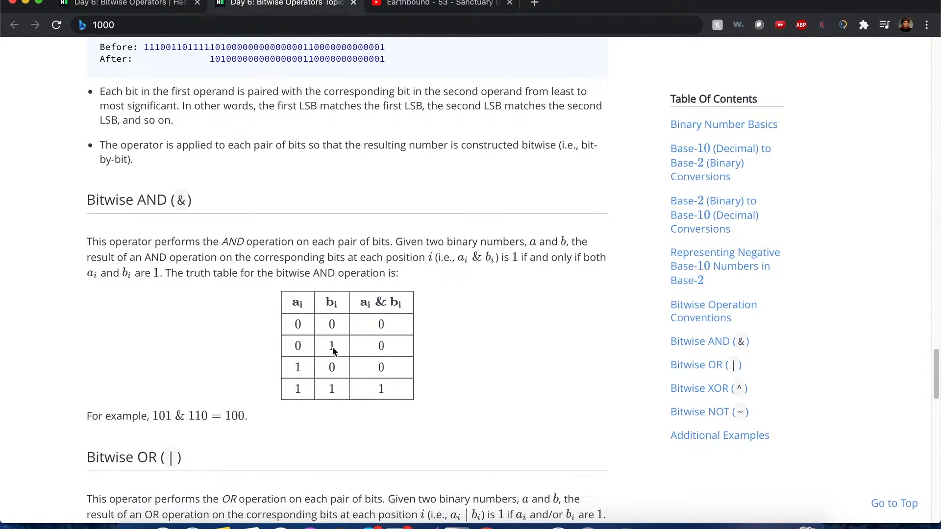
mouse_move(375, 398)
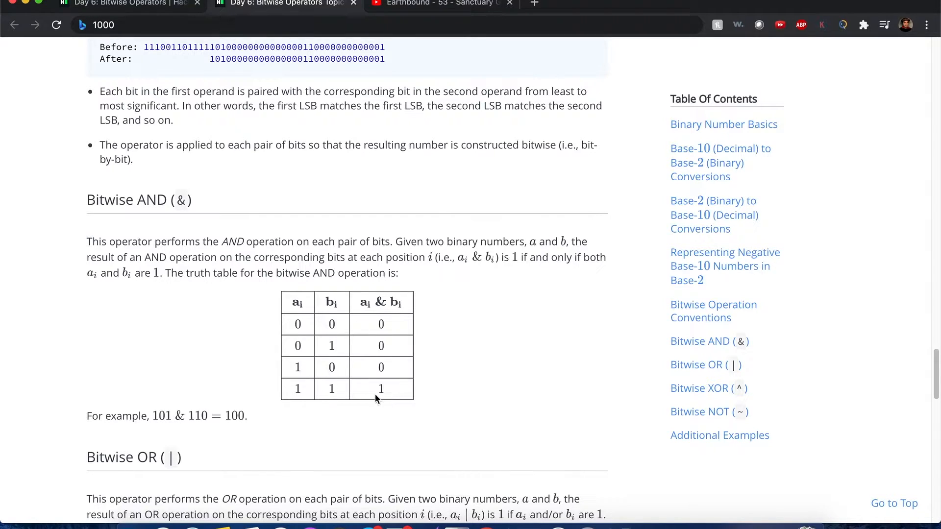
mouse_move(336, 385)
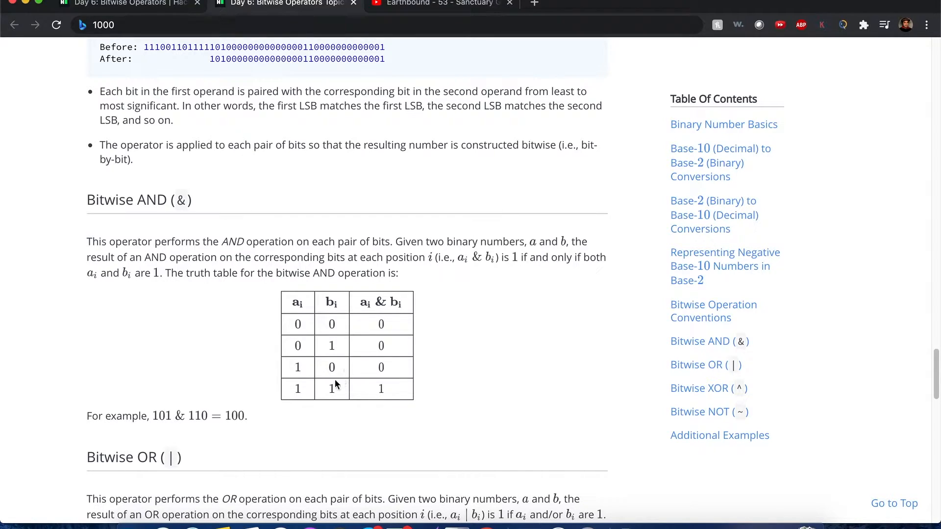
mouse_move(402, 371)
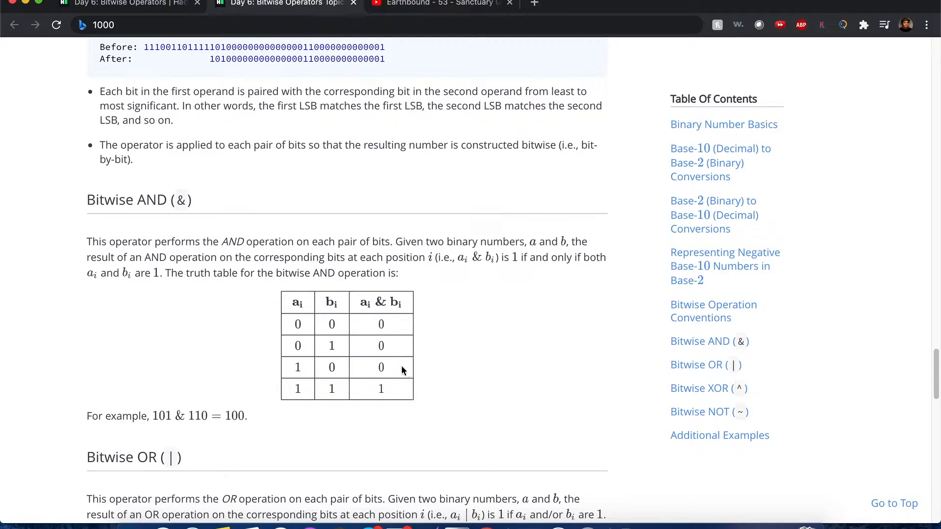
left_click(120, 3)
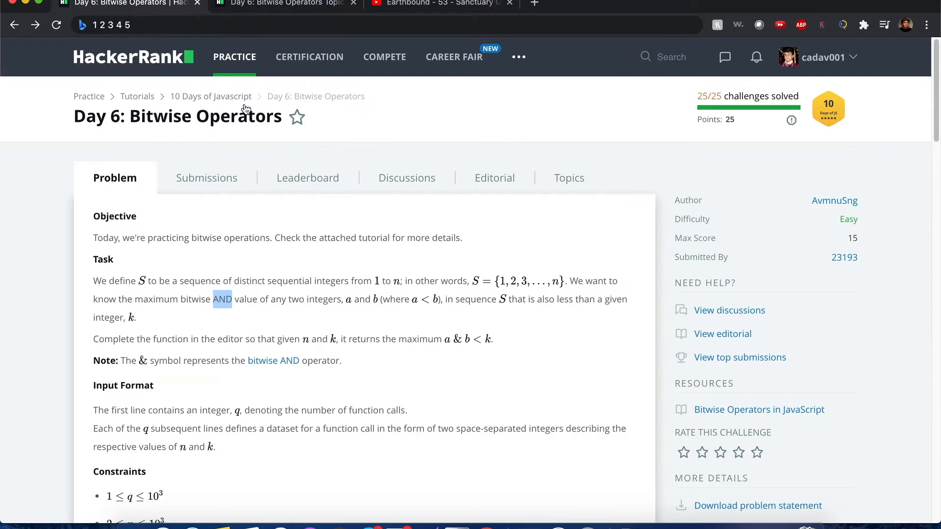
mouse_move(519, 266)
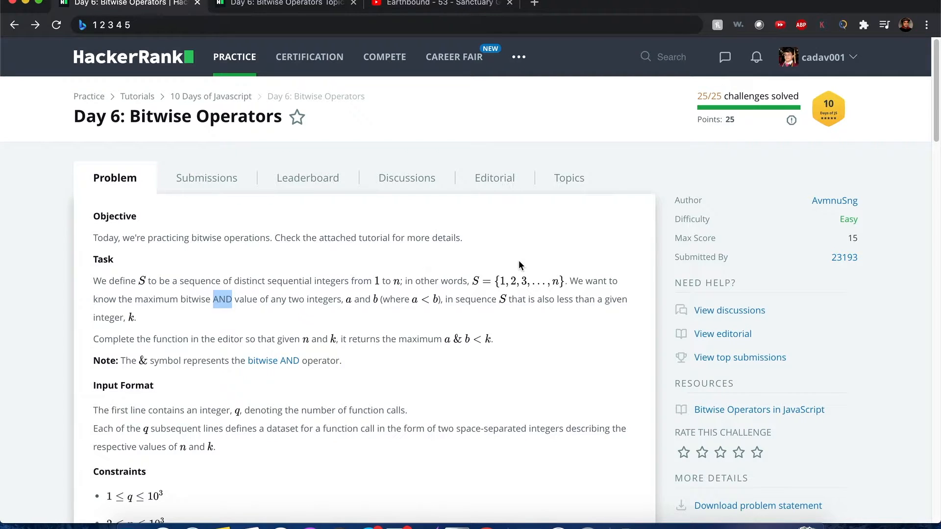
scroll("down", 3)
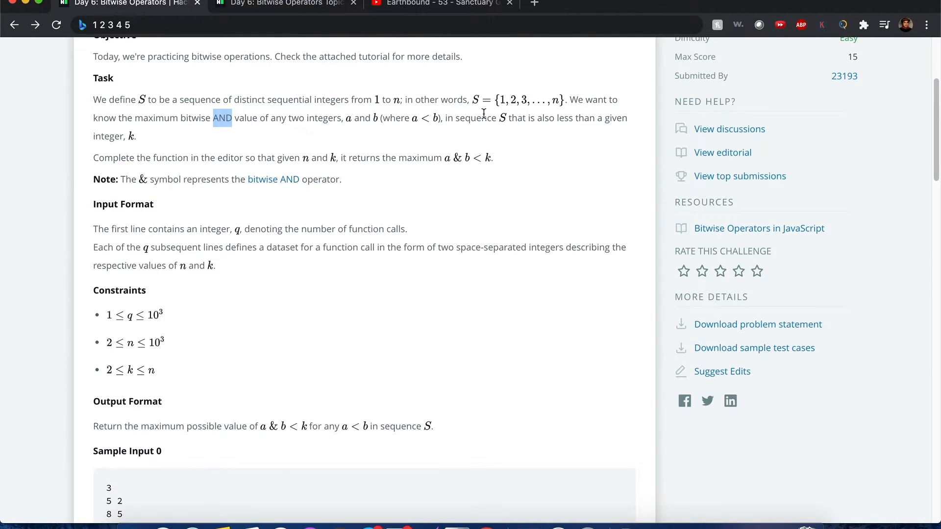
mouse_move(447, 163)
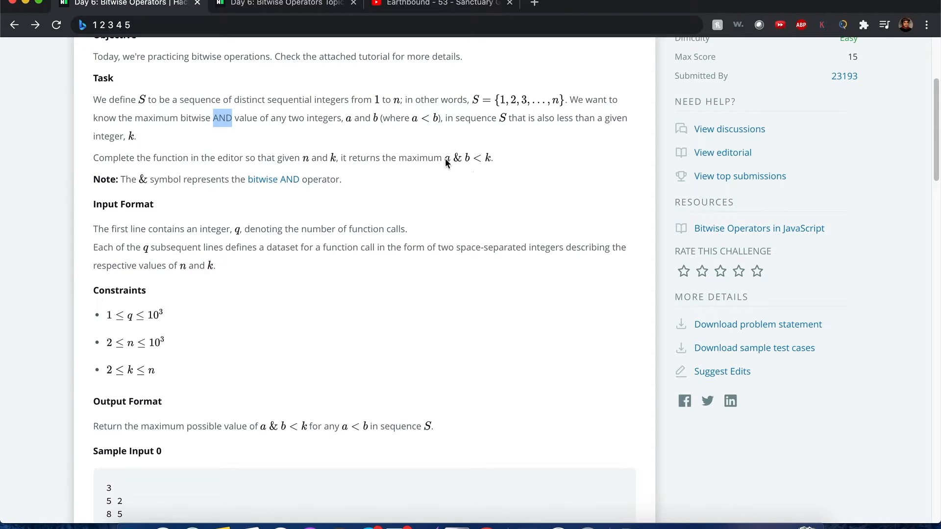
mouse_move(474, 163)
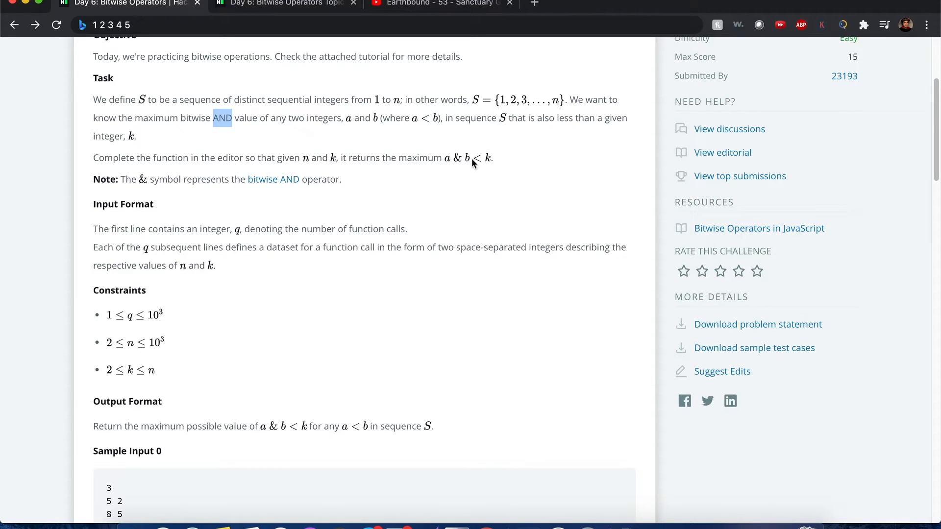
mouse_move(489, 166)
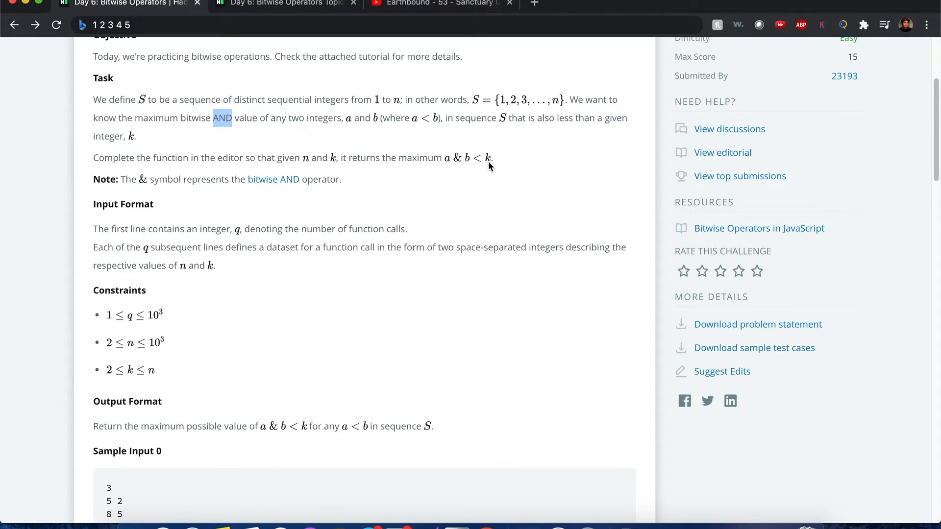
mouse_move(483, 197)
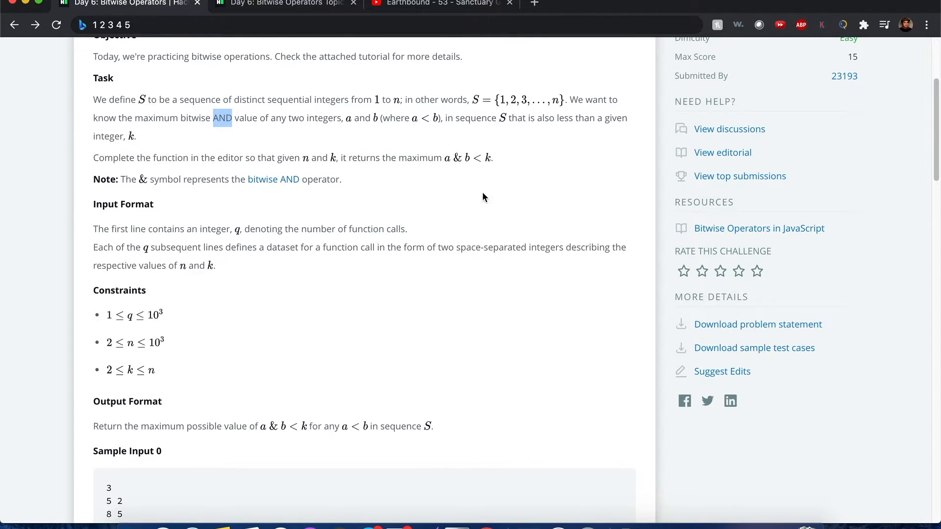
Begin a getMaxLessThanK() function declaration on line 24 and fold main() below it.
scroll("down", 3)
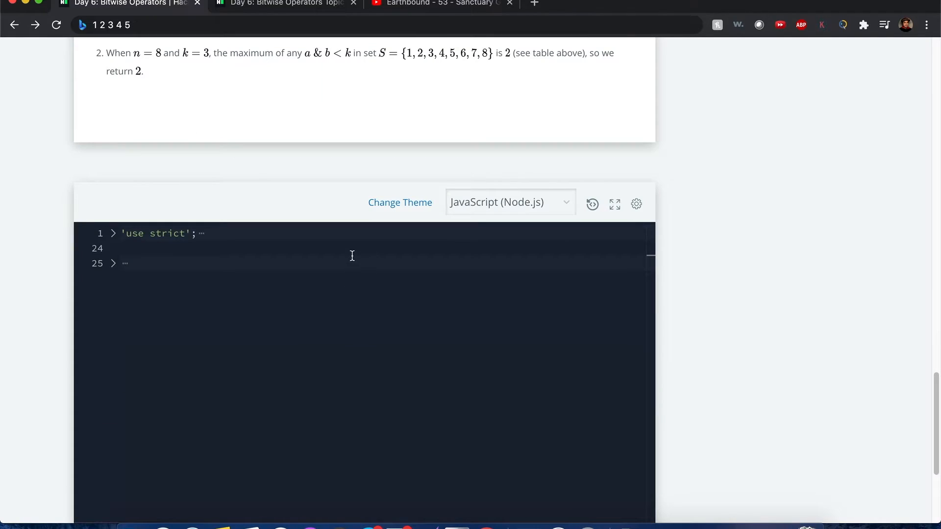
scroll("up", 3)
type("function getMaxLessThanK()")
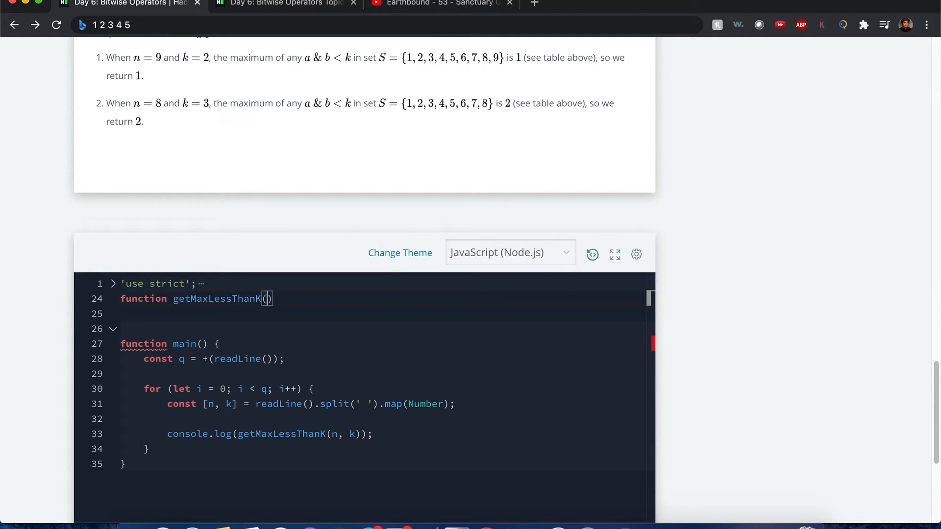
left_click(113, 328)
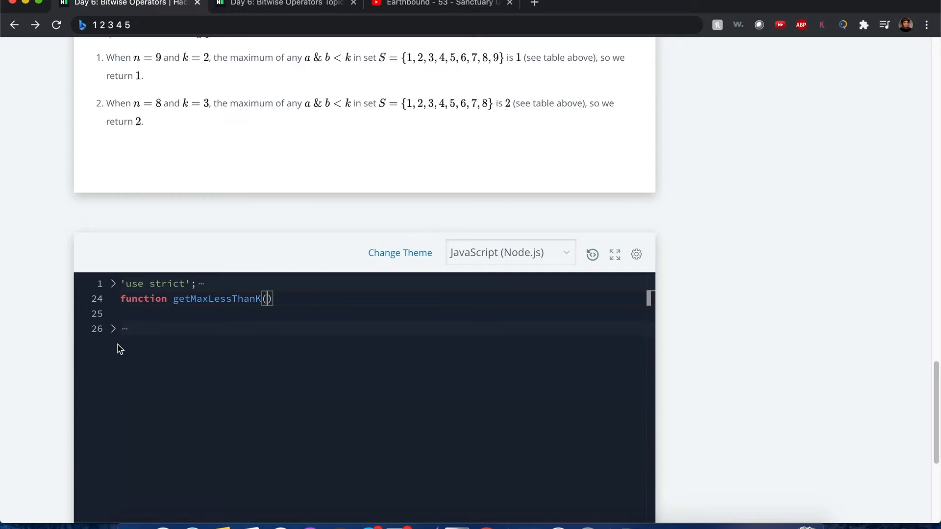
mouse_move(118, 339)
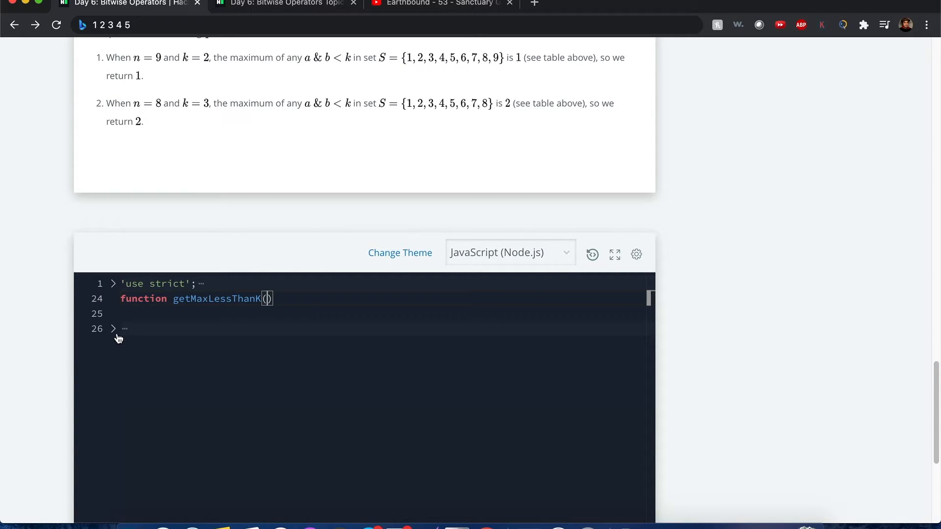
Add the k parameter to getMaxLessThanK and initialise max to 0.
left_click(112, 328)
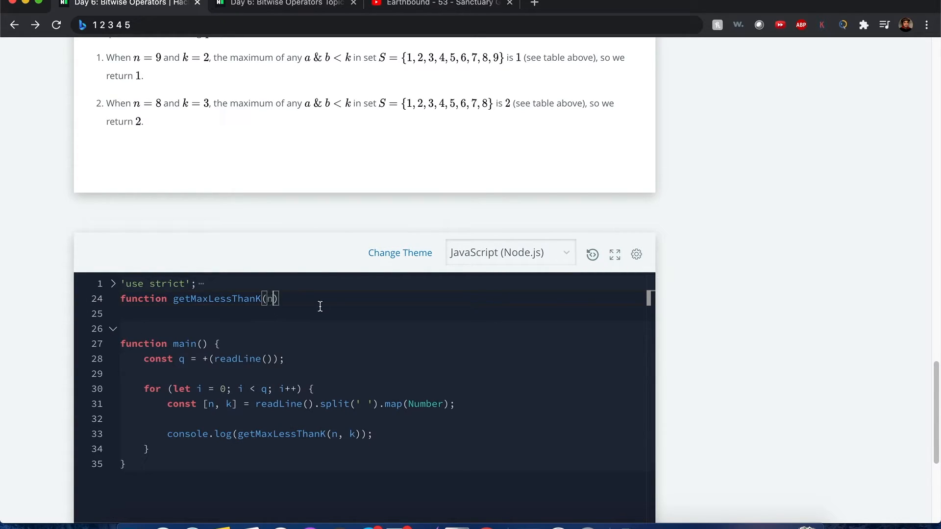
type(", k")
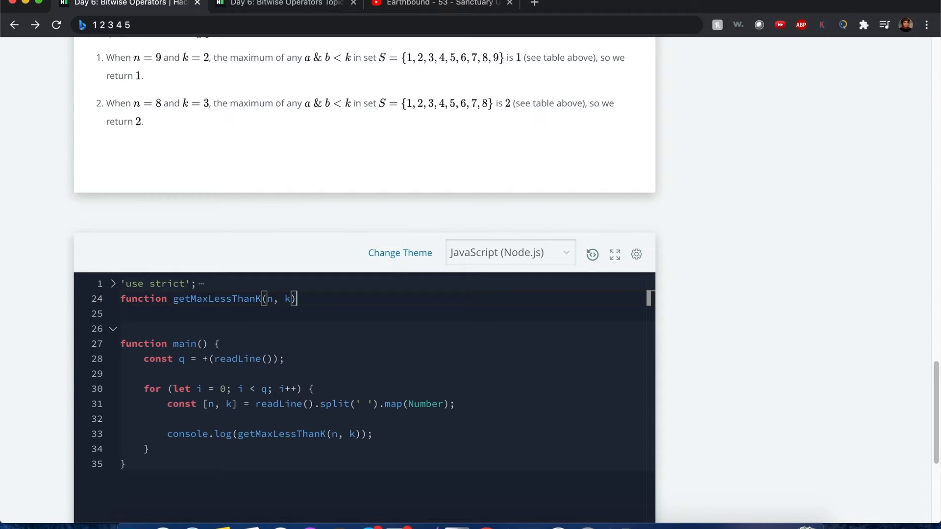
type("{")
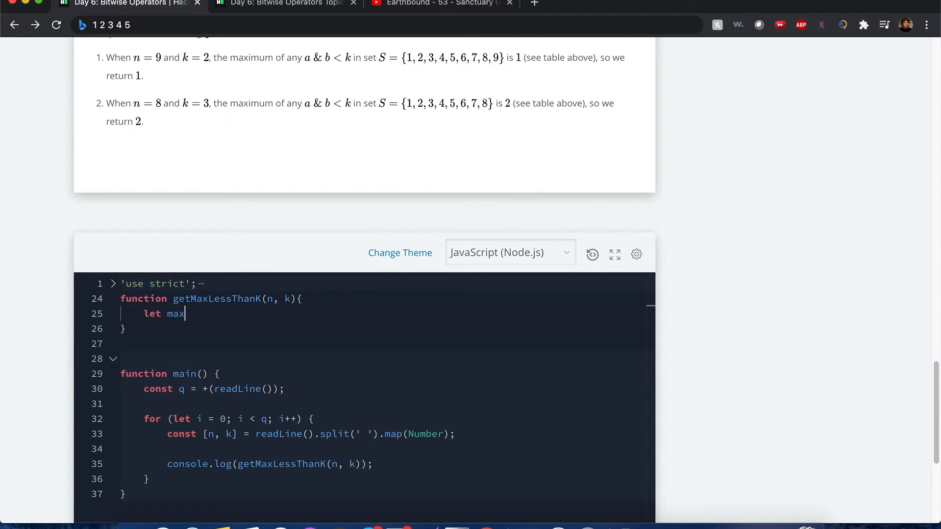
type("= 0;")
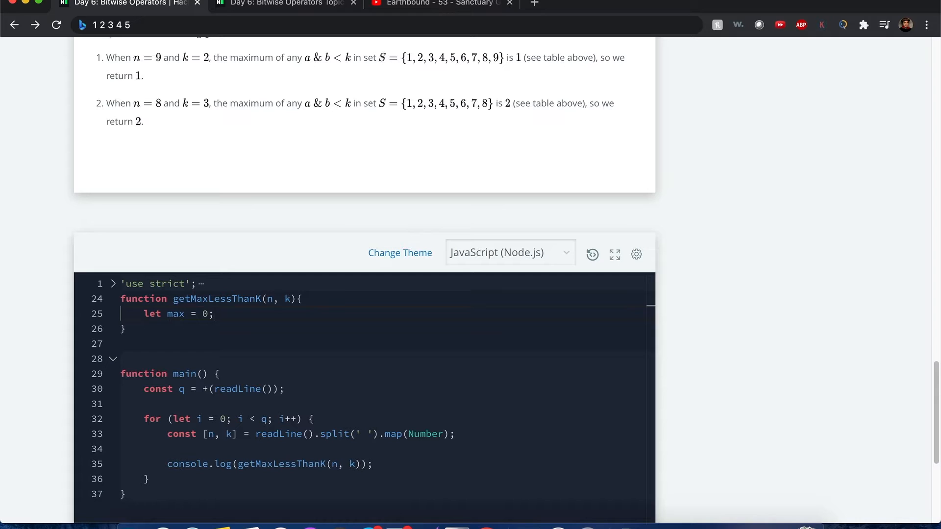
Write the outer for loop starting a at n and counting it down.
type("for()")
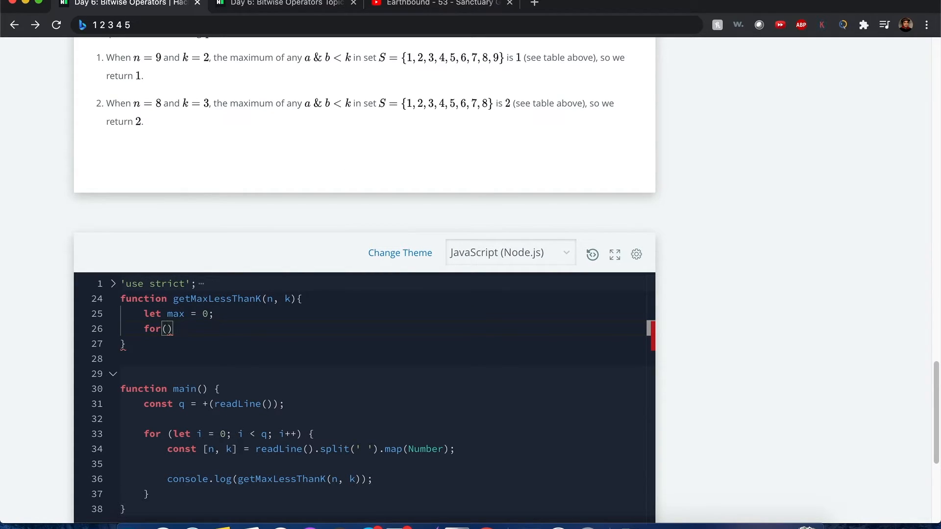
mouse_move(556, 123)
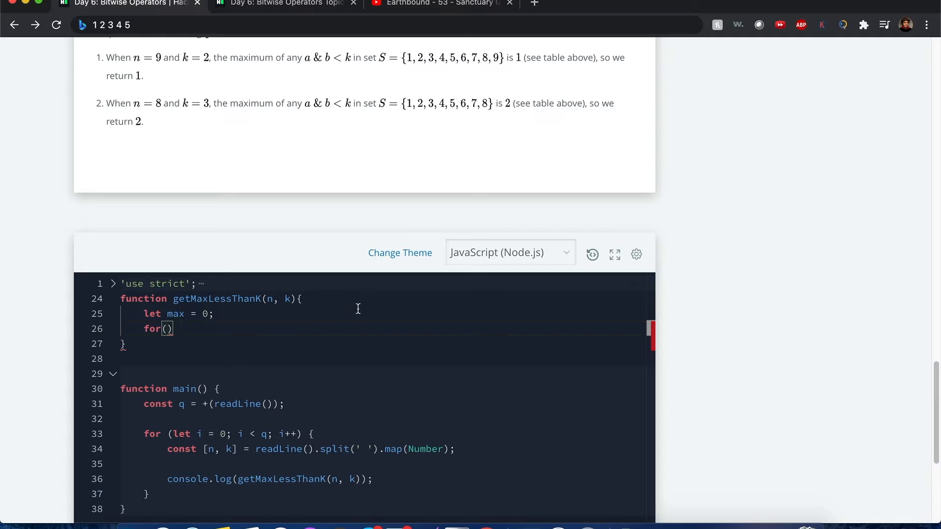
mouse_move(448, 88)
type("let ")
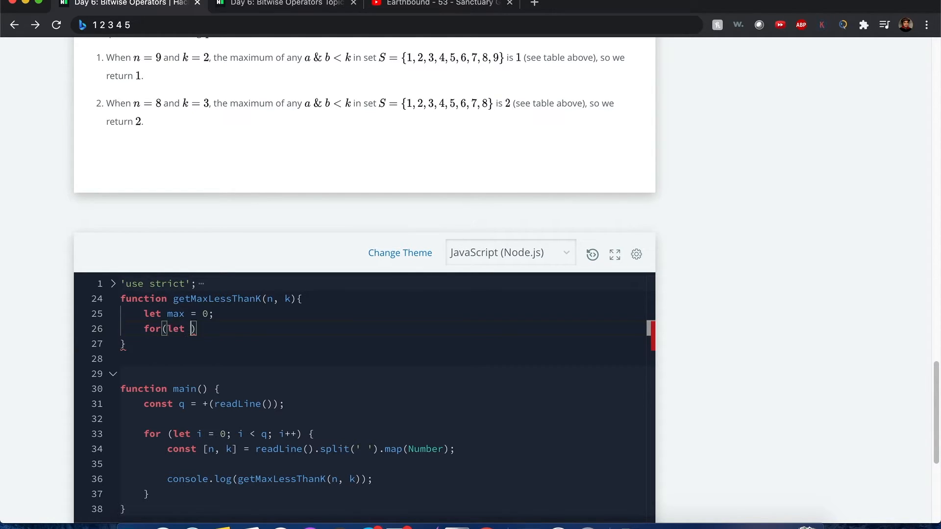
type("a=")
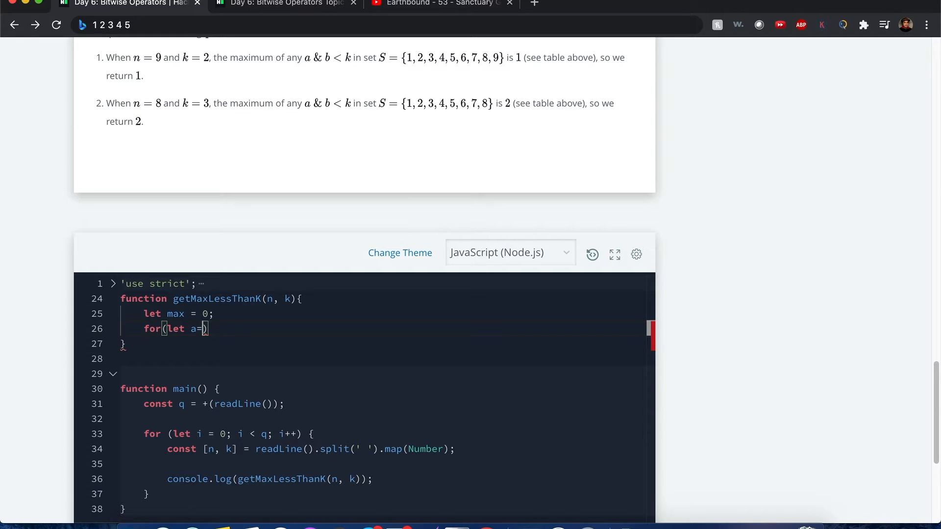
type("n;")
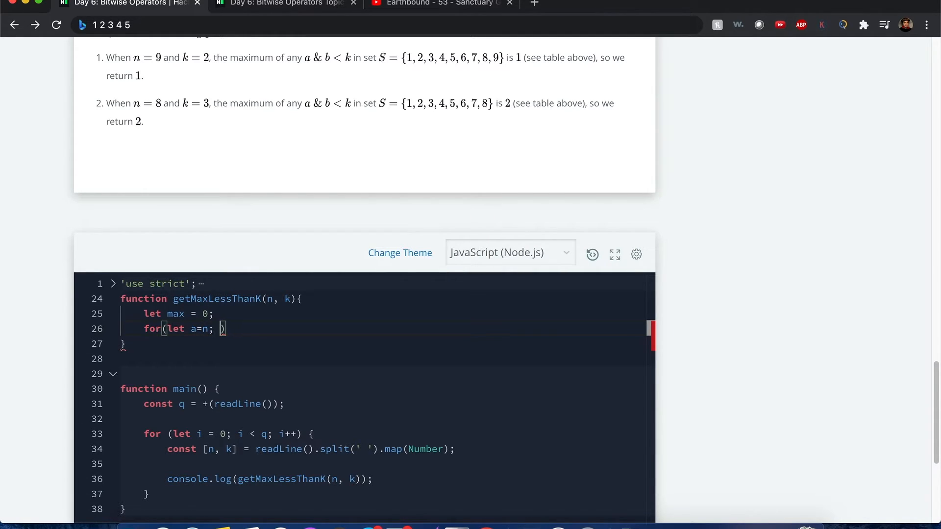
type(">")
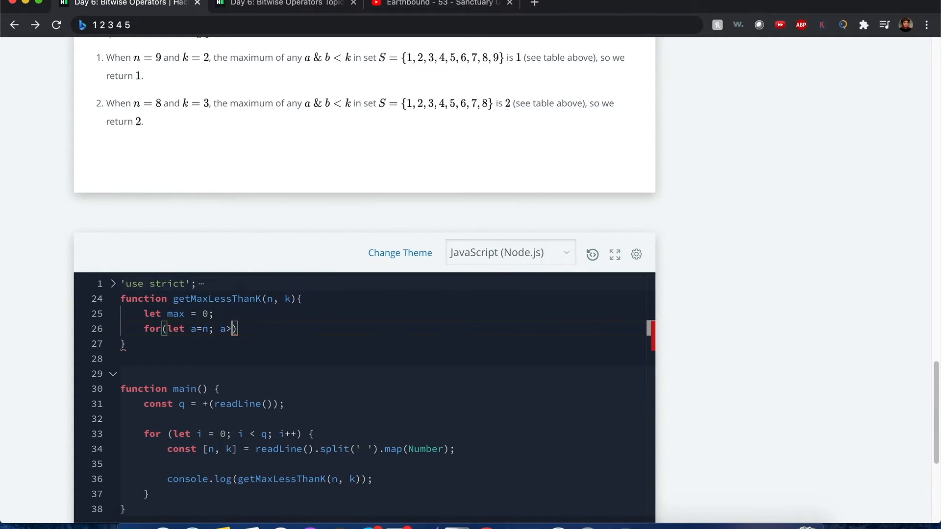
type("1")
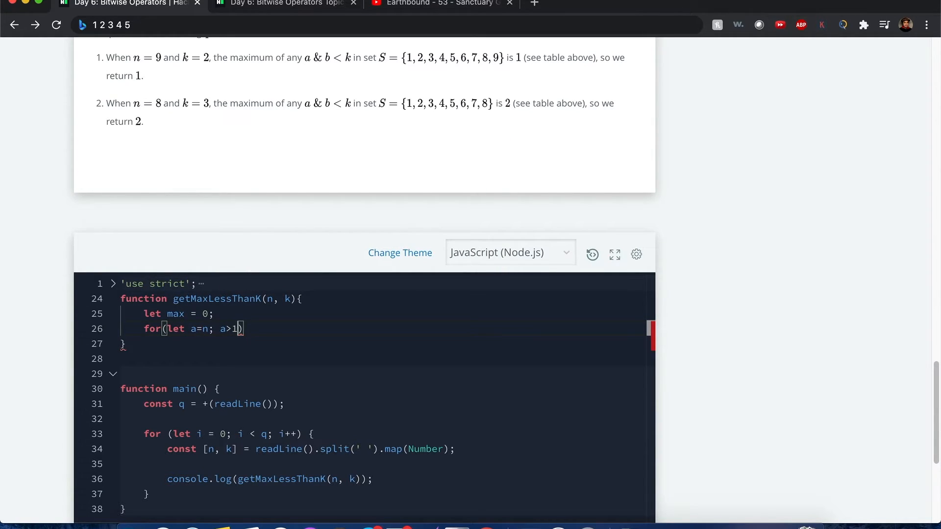
mouse_move(342, 165)
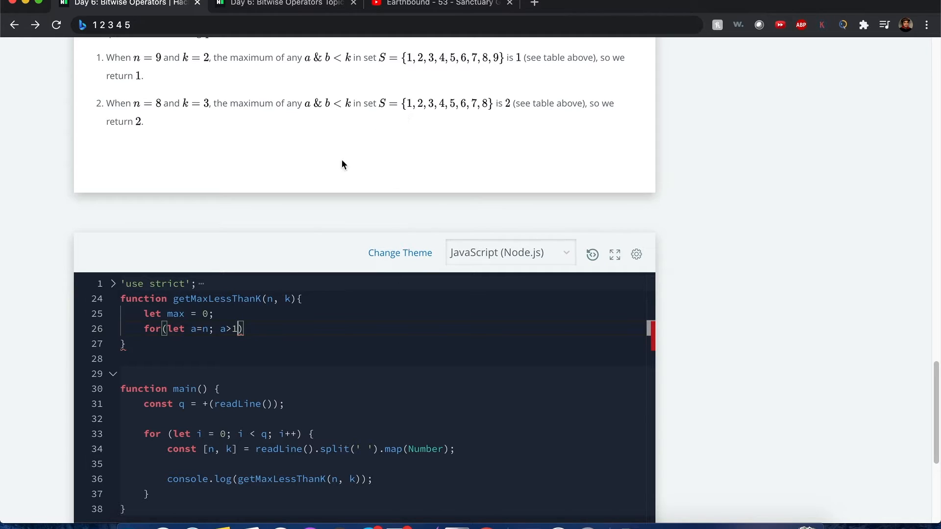
mouse_move(241, 336)
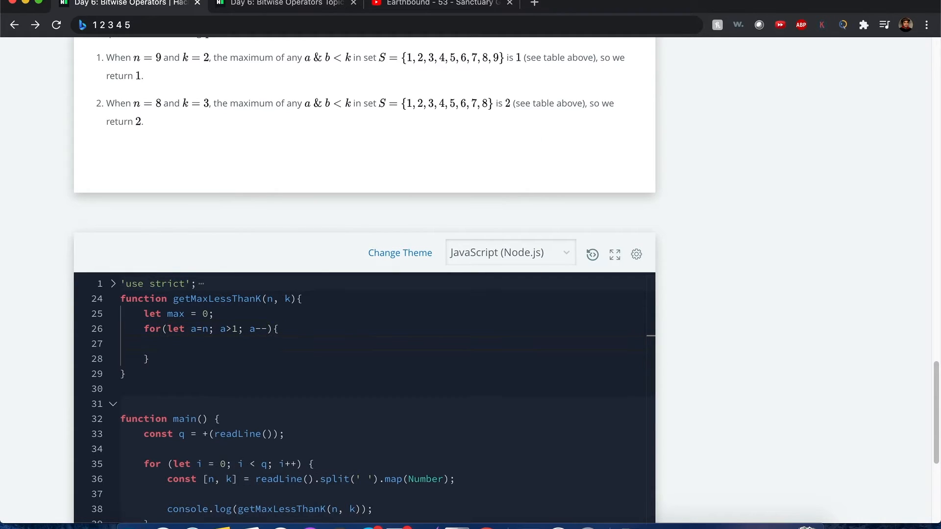
Add the inner loop with b below a and begin the if(a & b) condition.
type("for(")
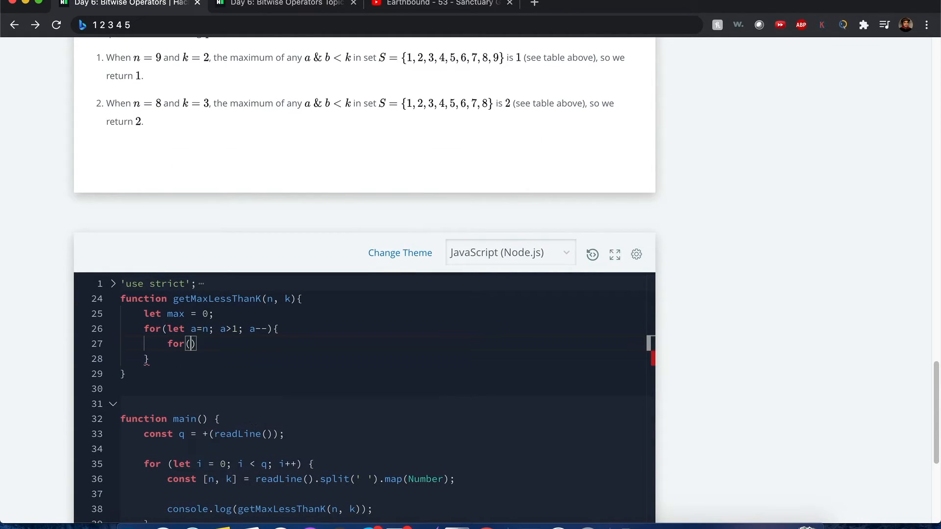
type("let b=a-1;")
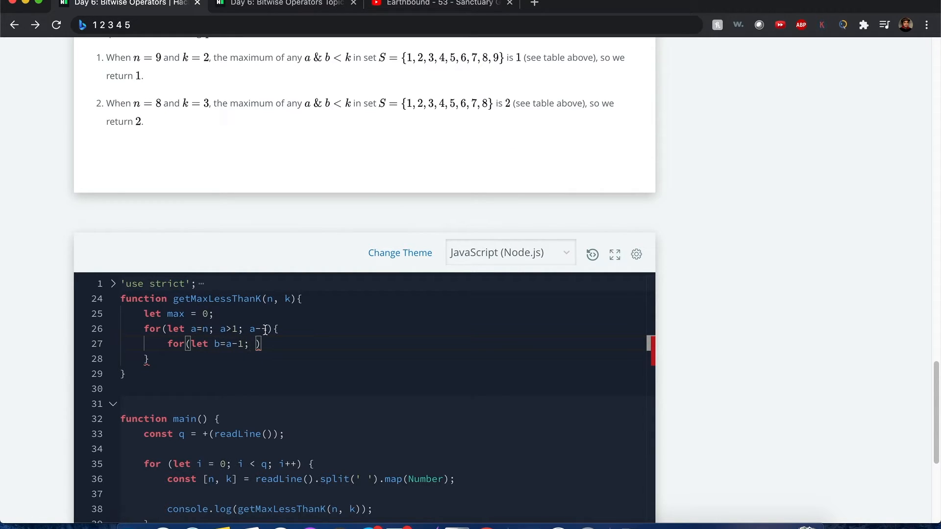
type("a--")
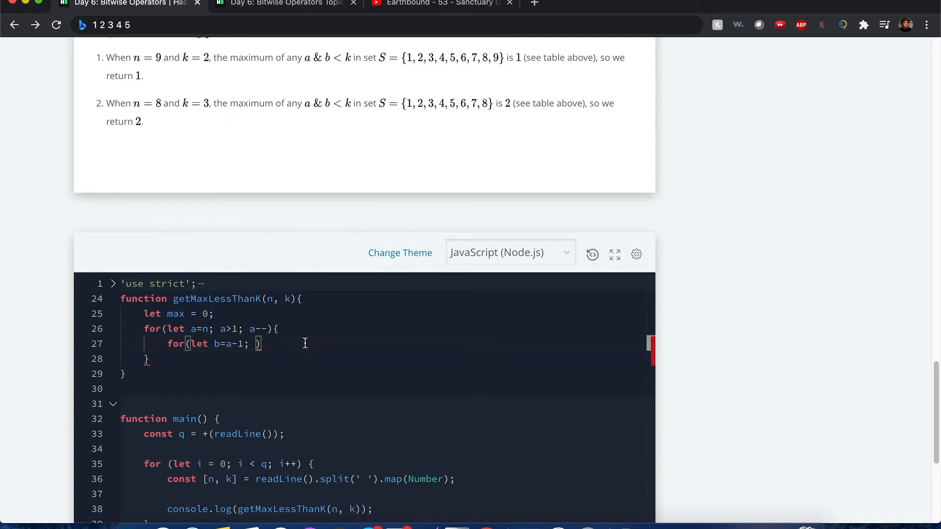
mouse_move(451, 345)
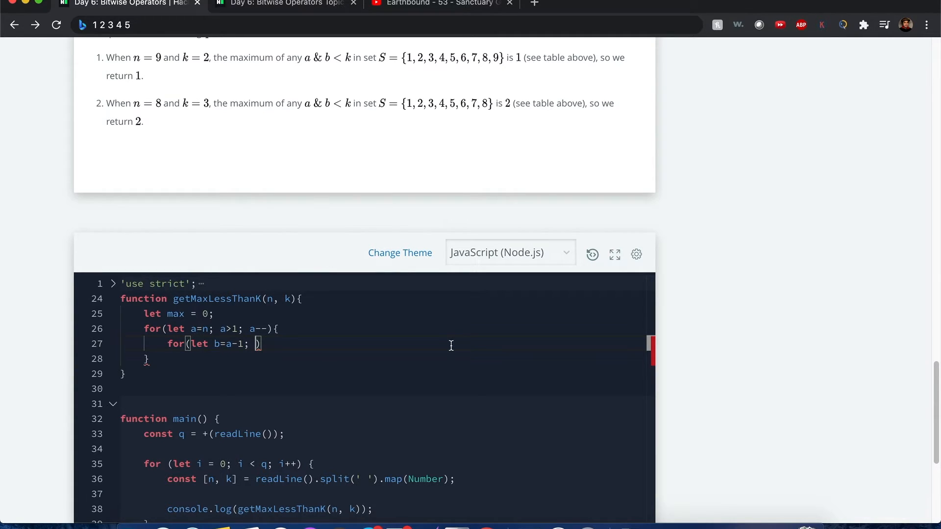
type("b>0; b--")
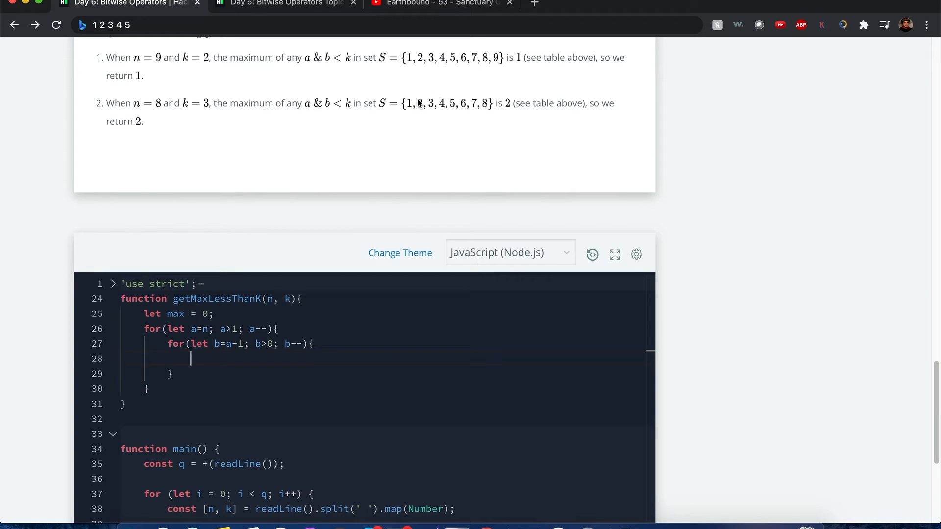
type("if(a &")
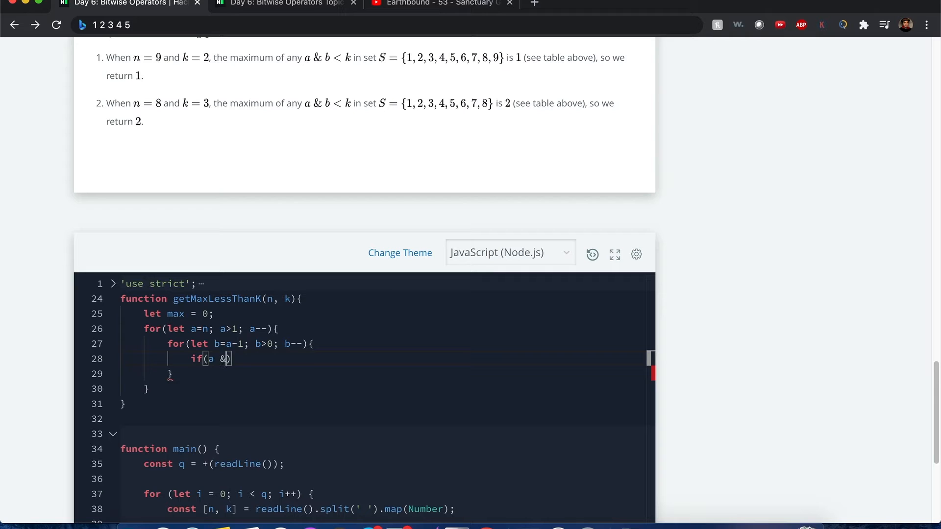
type("b")
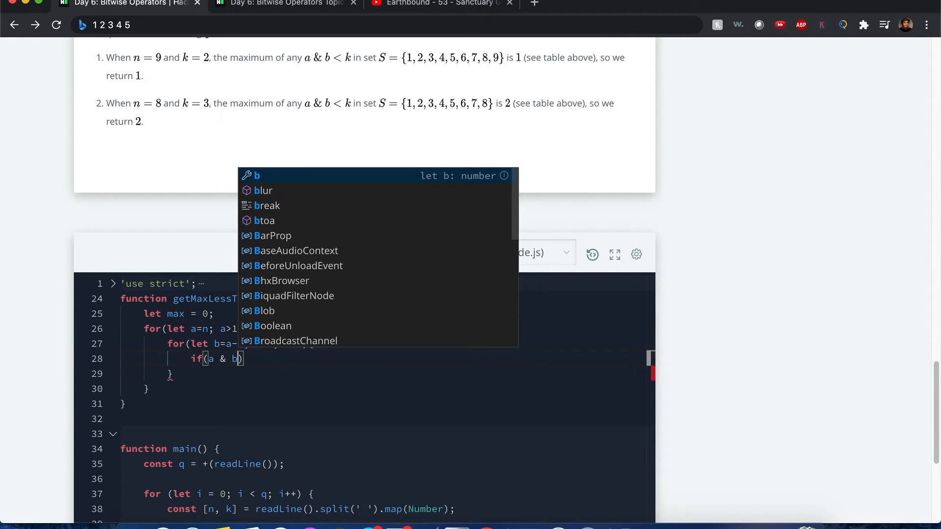
Revisit the tutorial's bitwise AND truth table with the if condition half-typed.
left_click(285, 4)
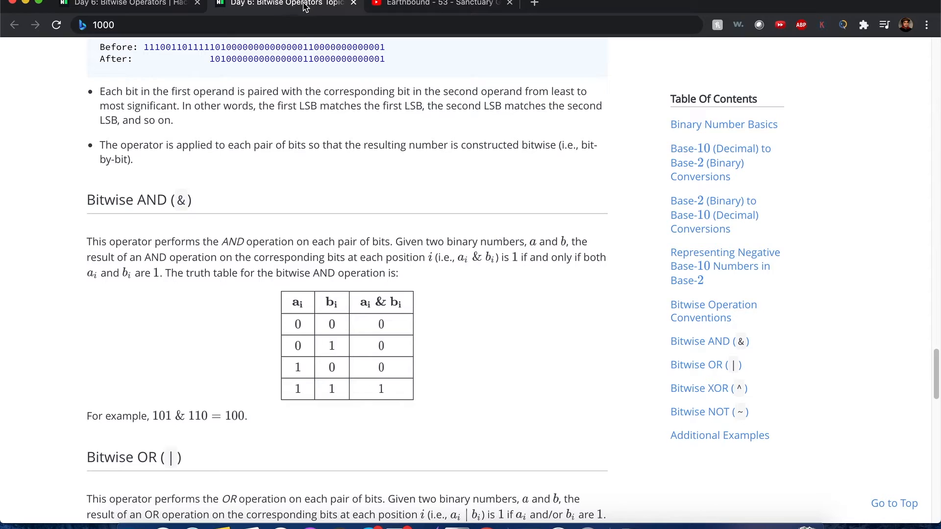
mouse_move(345, 382)
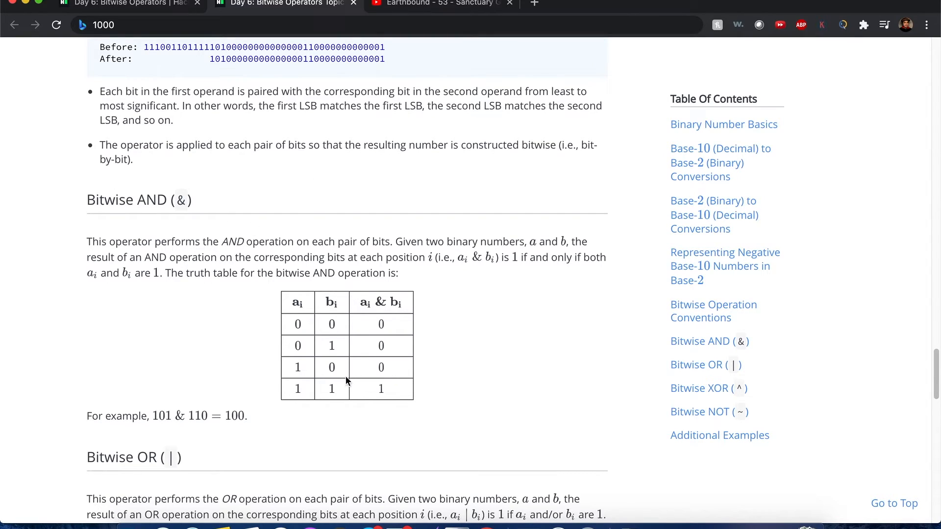
mouse_move(354, 372)
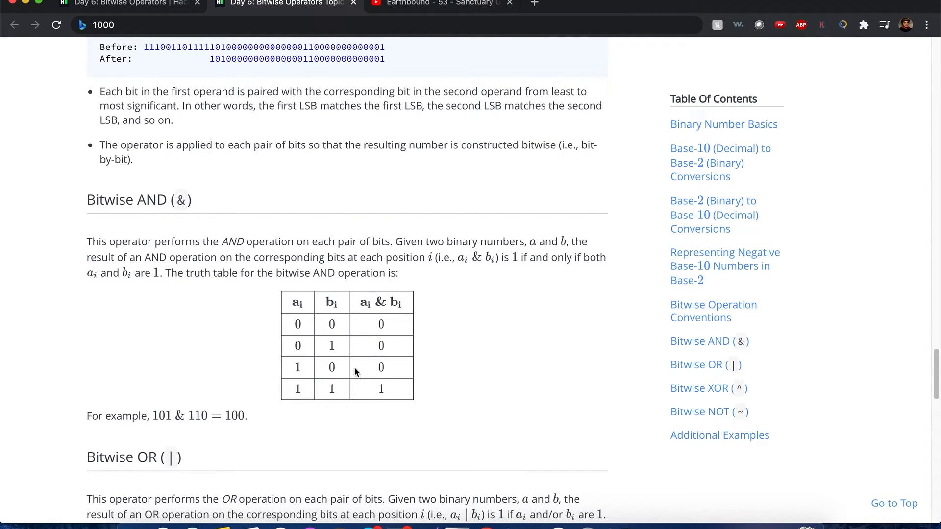
mouse_move(228, 421)
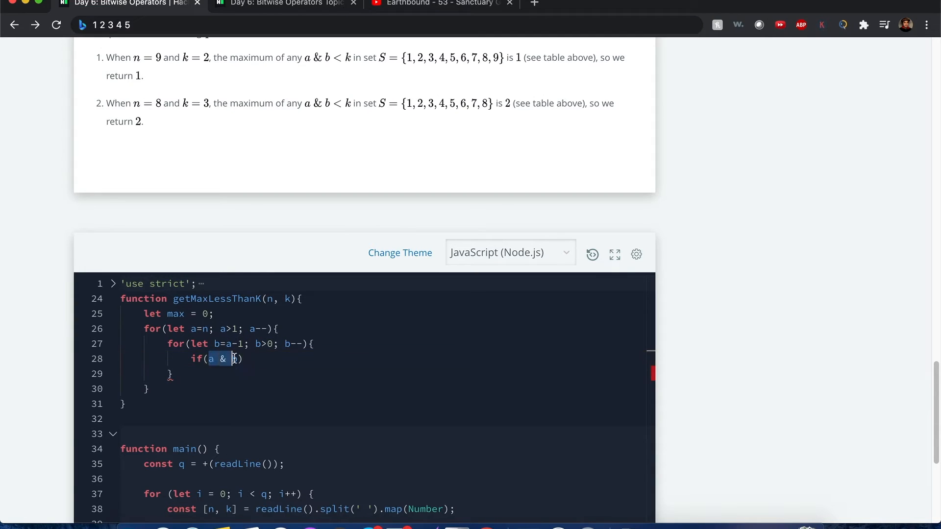
Complete the if condition as a & b < k && a & b > max.
type("b")
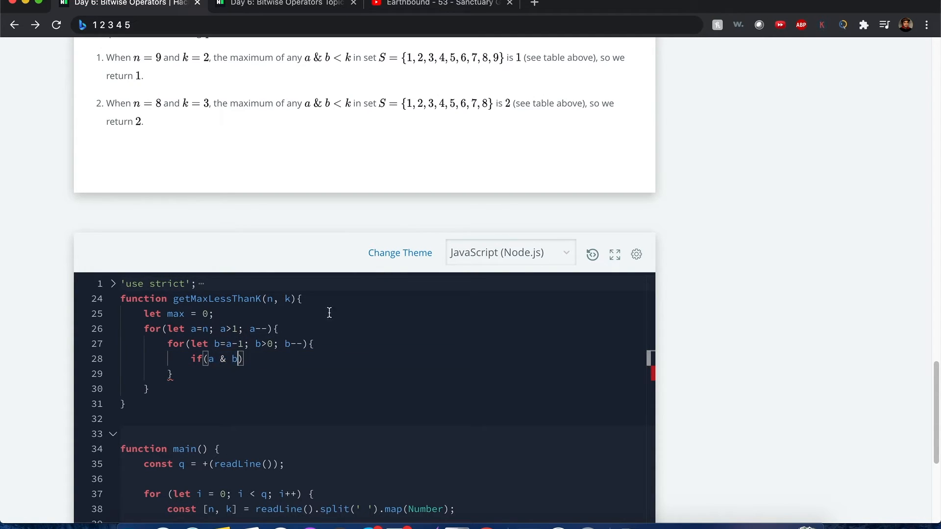
type(">")
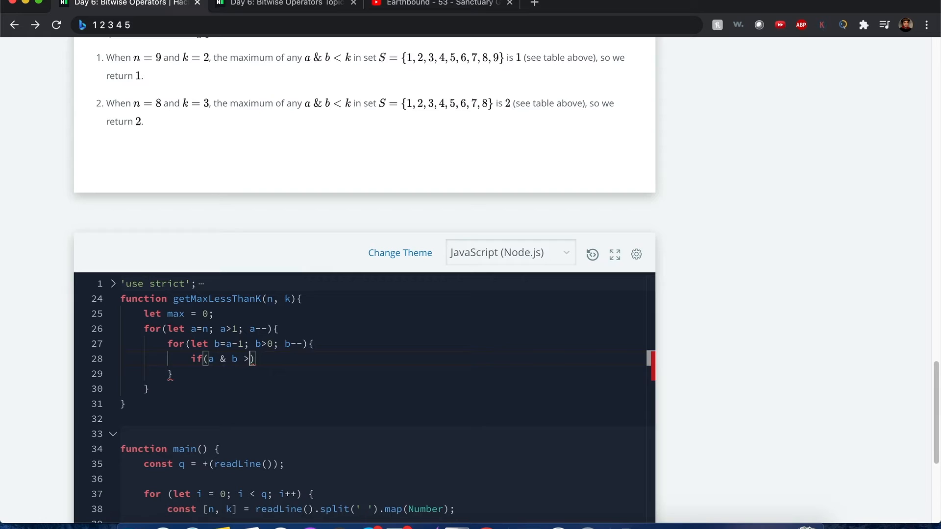
type("< k &")
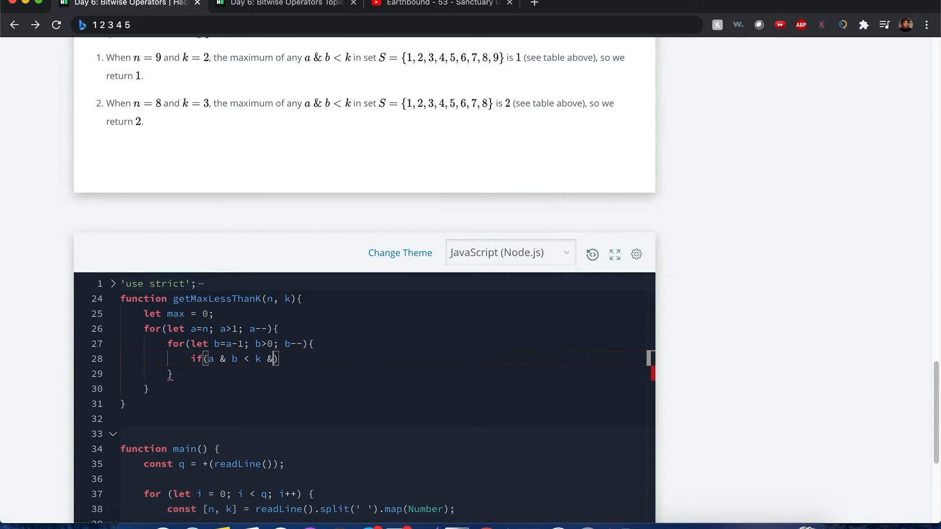
type("&")
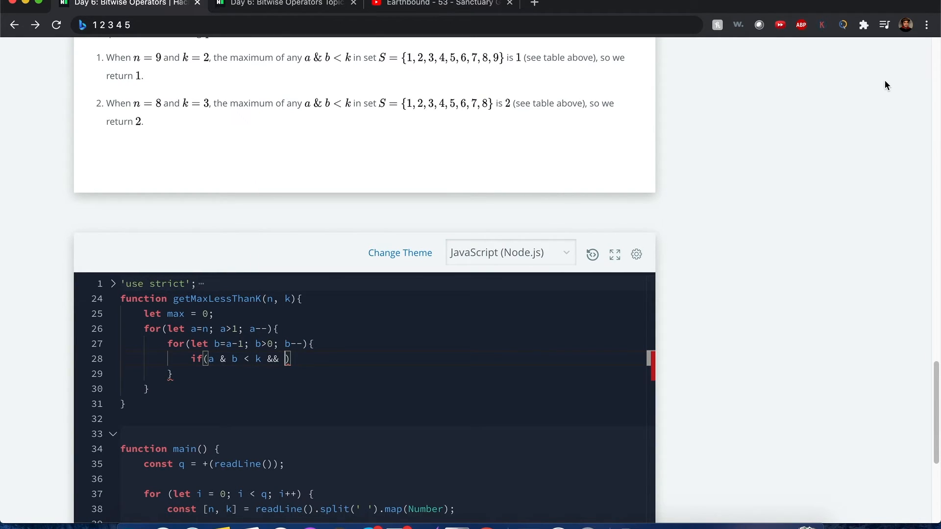
type("a & b")
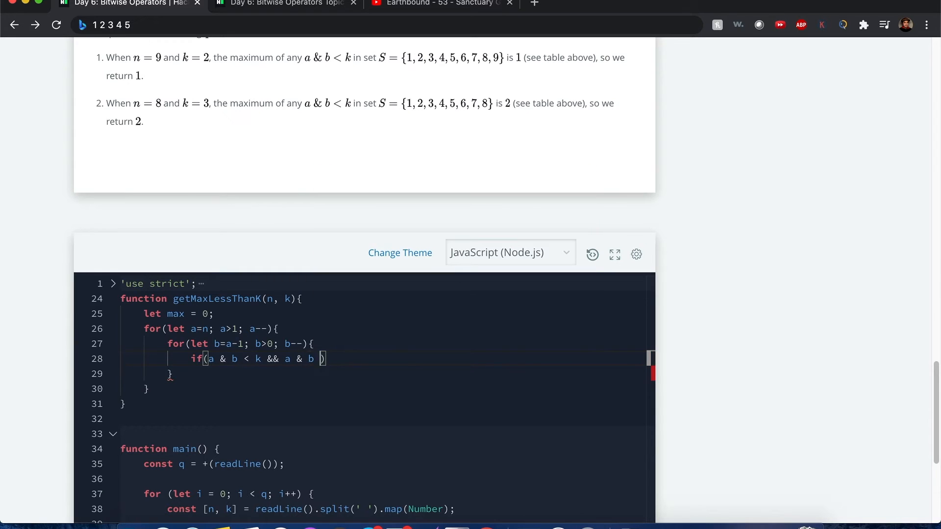
type("> max")
type("max =")
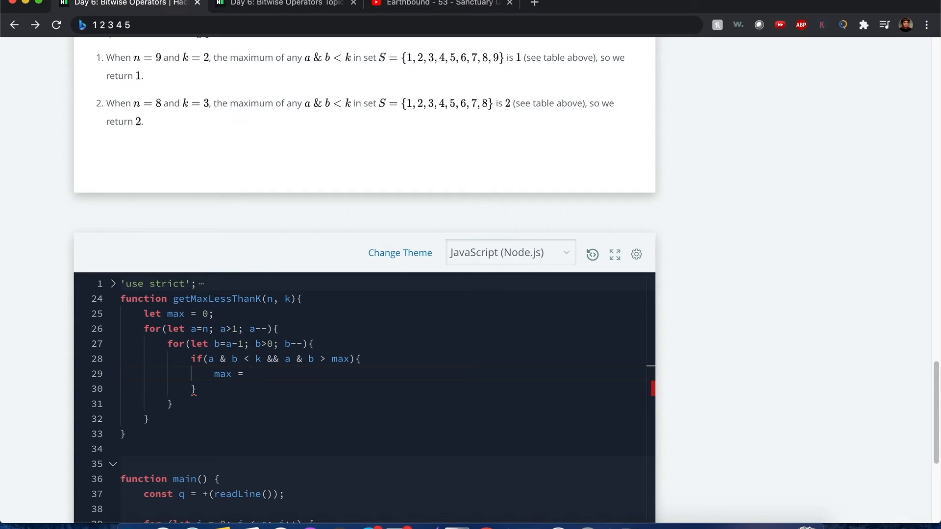
Set max = a & b inside the if and return max after the loops.
type("a & b;")
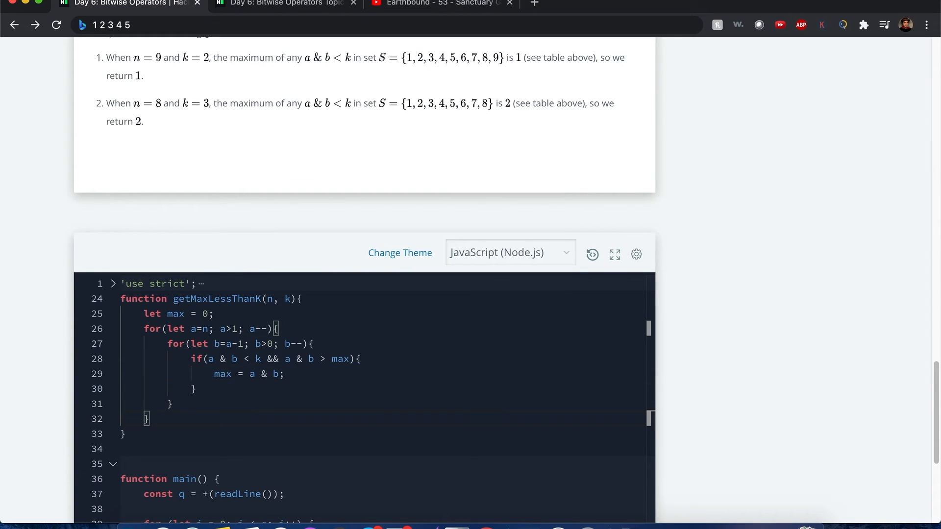
type("return")
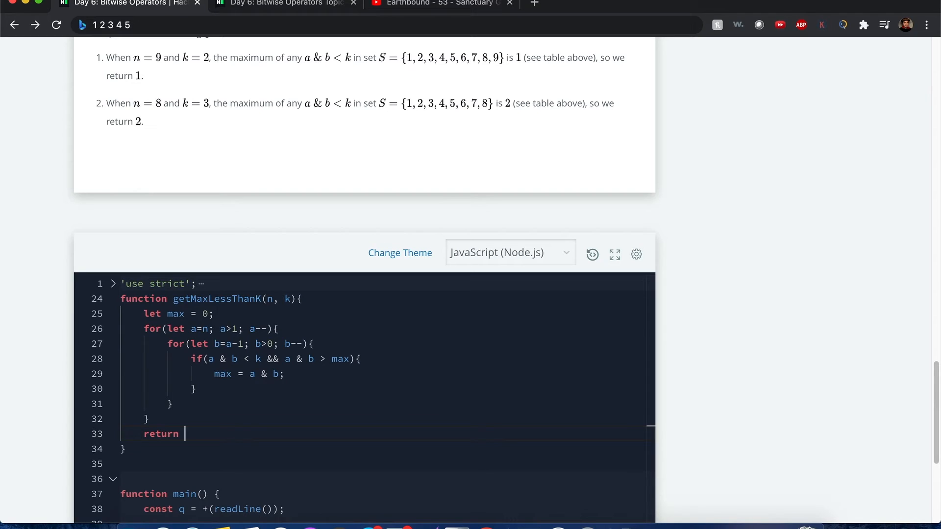
type("max;")
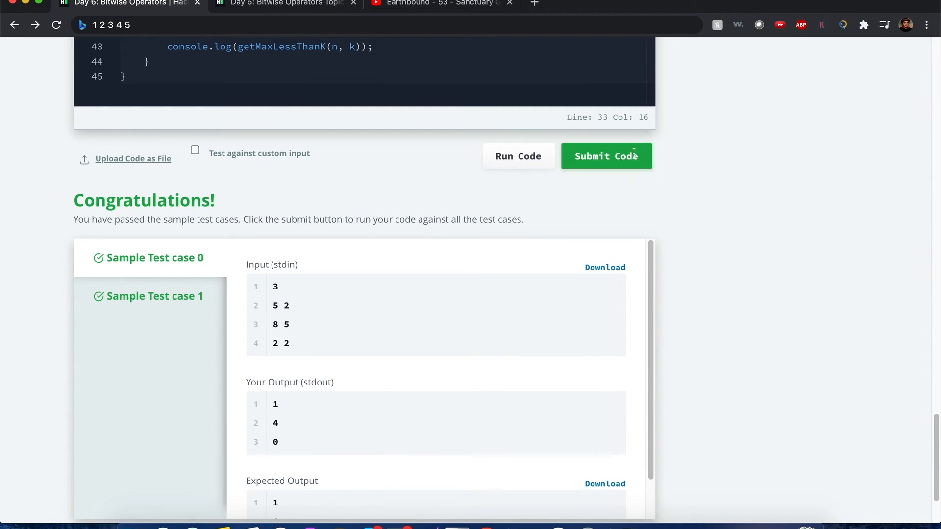
Submit the solution, see test cases 0–5 pass, and scroll back to the code.
left_click(605, 155)
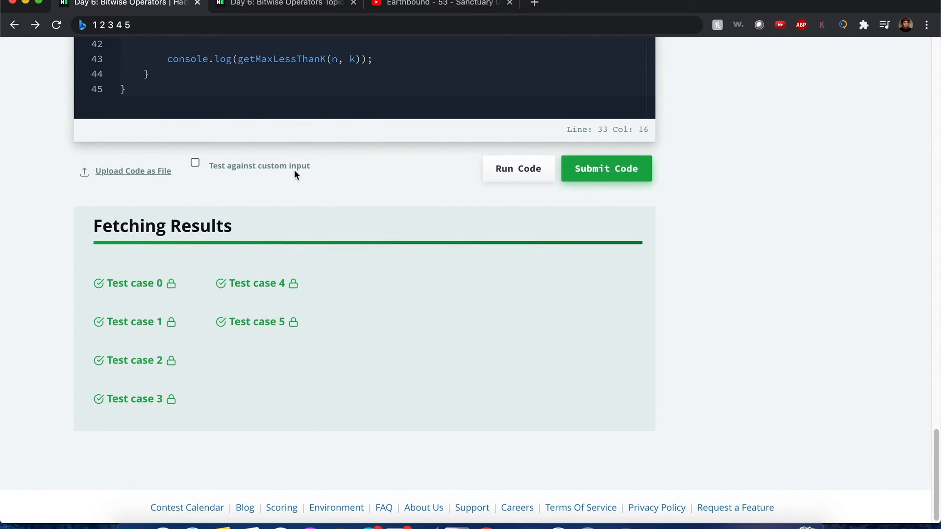
scroll("up", 3)
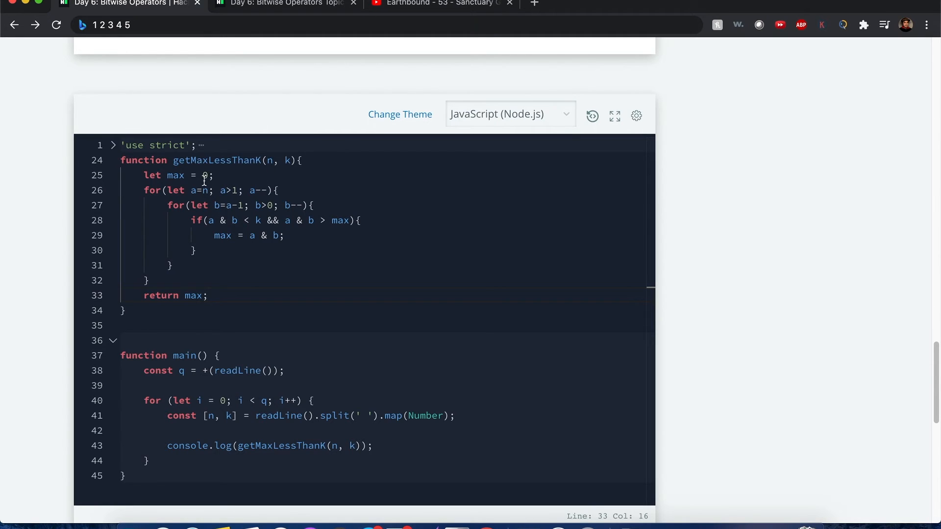
double_click(174, 176)
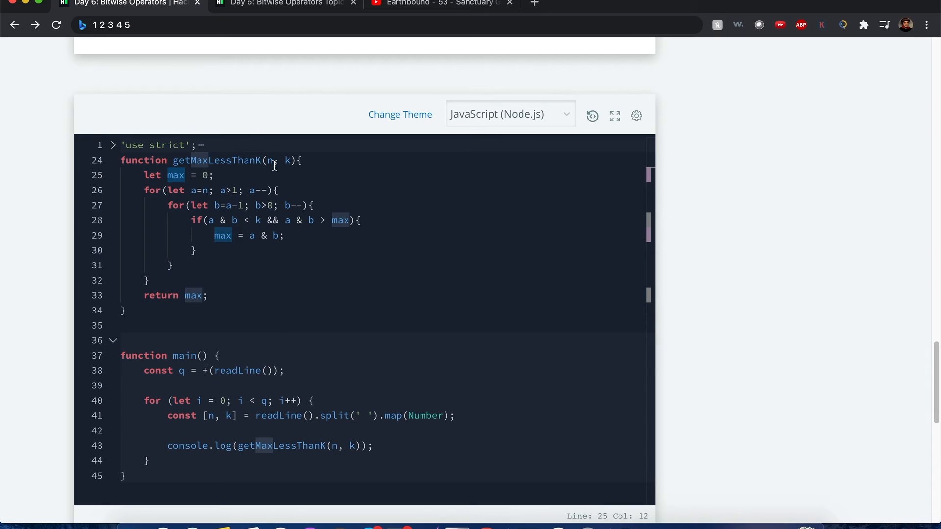
mouse_move(227, 206)
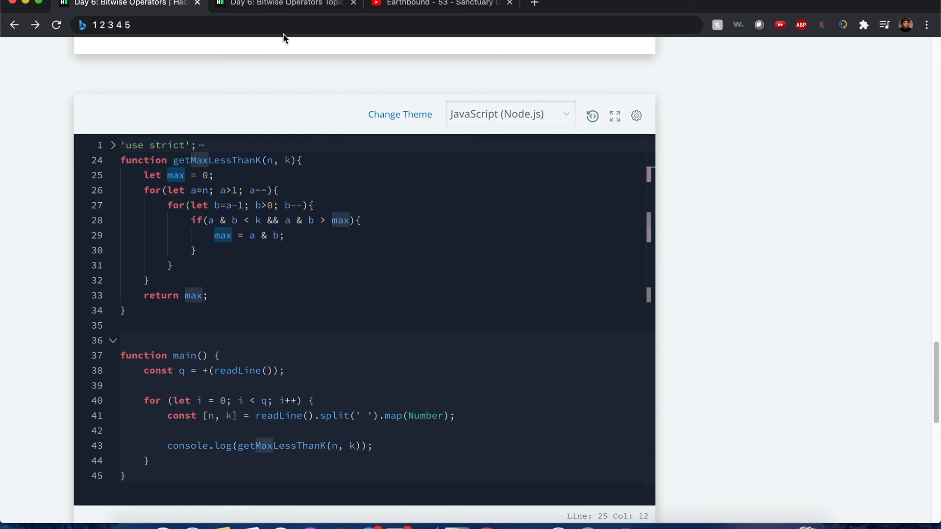
Look over the tutorial's AND truth table again, double-clicking a spot in it.
left_click(285, 4)
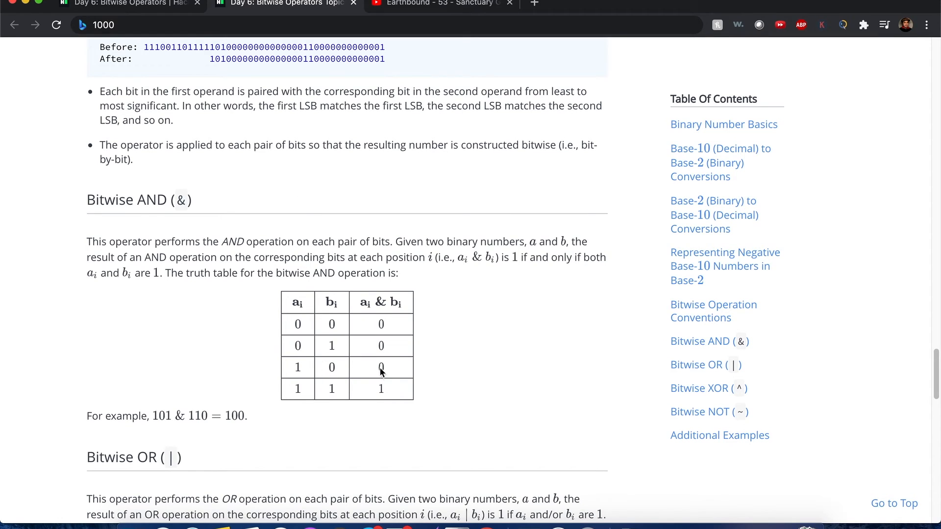
mouse_move(384, 379)
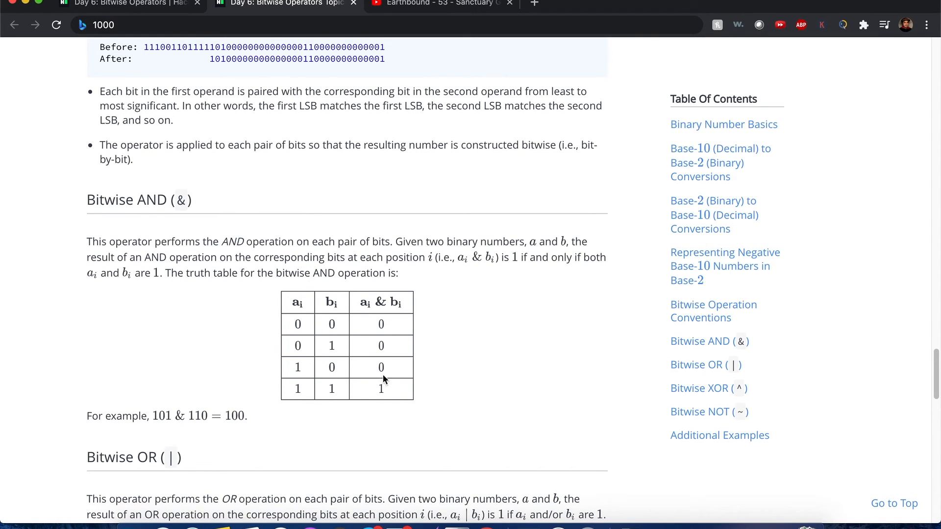
mouse_move(370, 320)
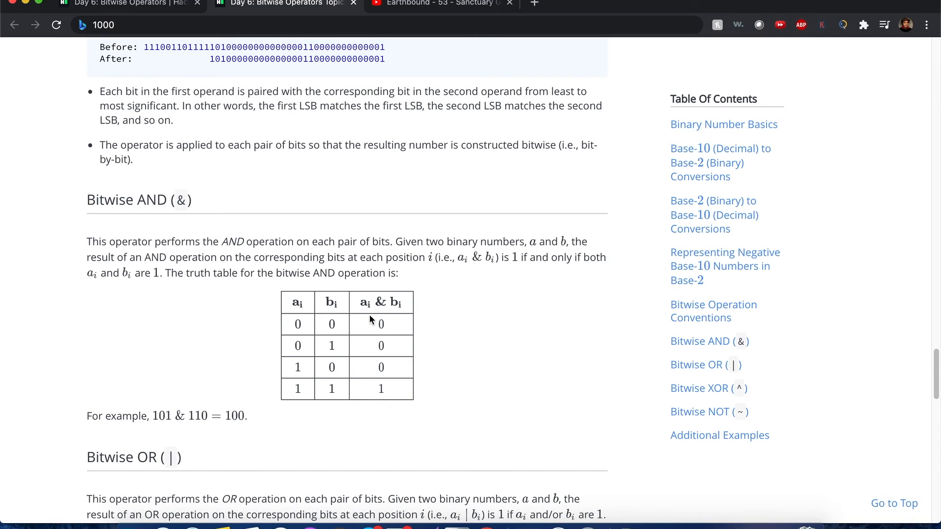
double_click(128, 200)
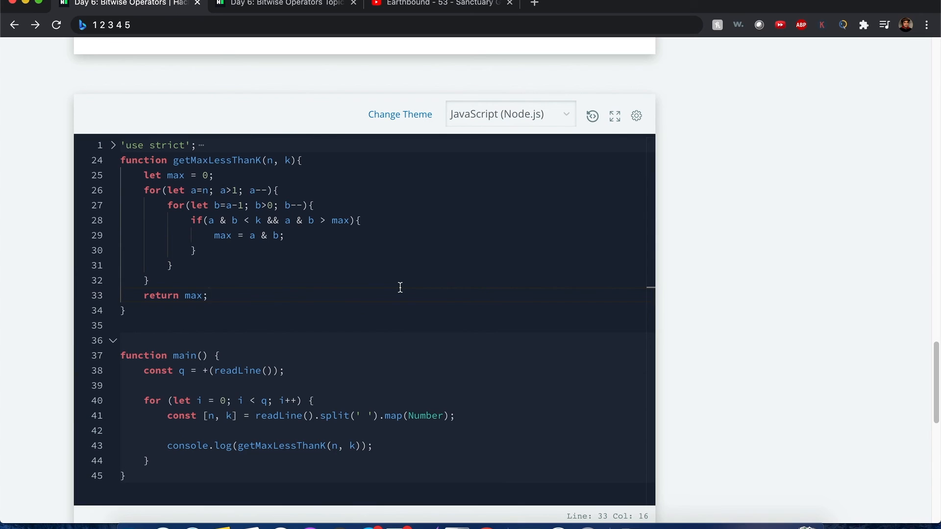
Place the cursor at the end of the 'return max;' line in the getMaxLessThanK solution.
left_click(208, 295)
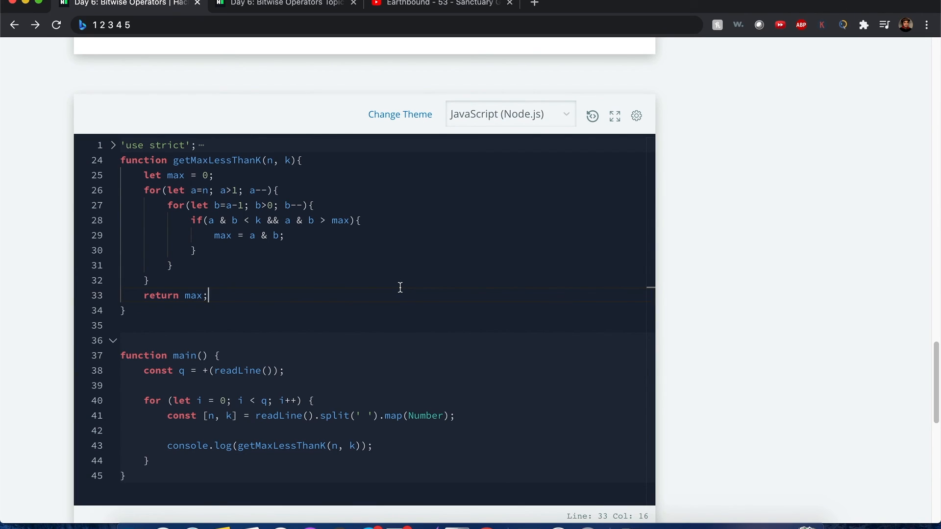
mouse_move(723, 339)
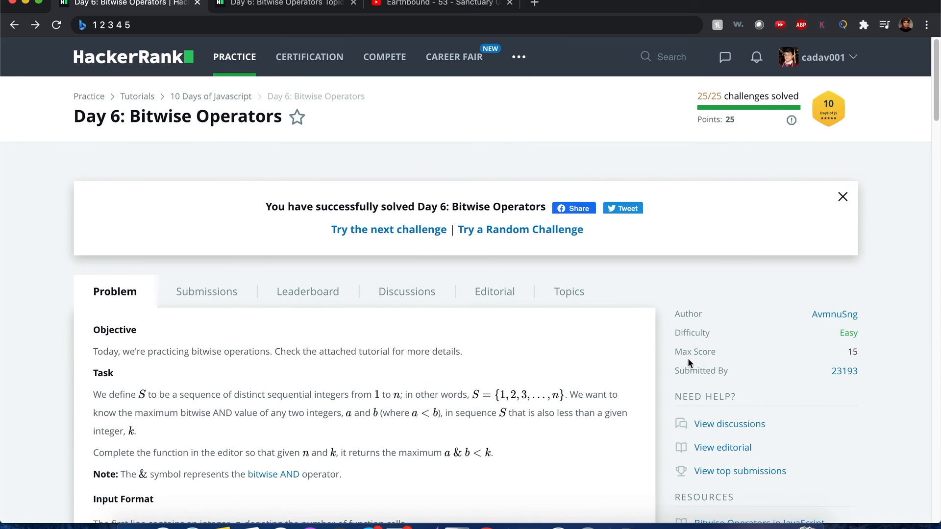
mouse_move(665, 339)
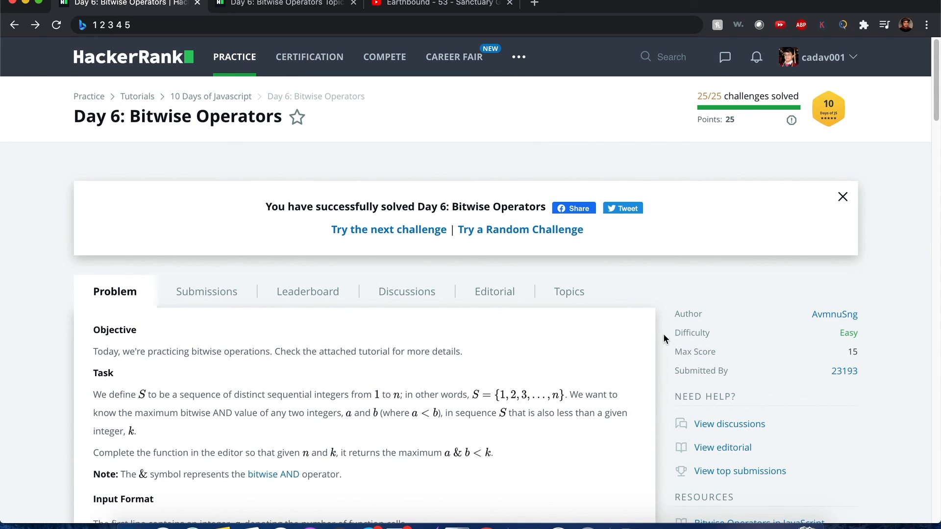